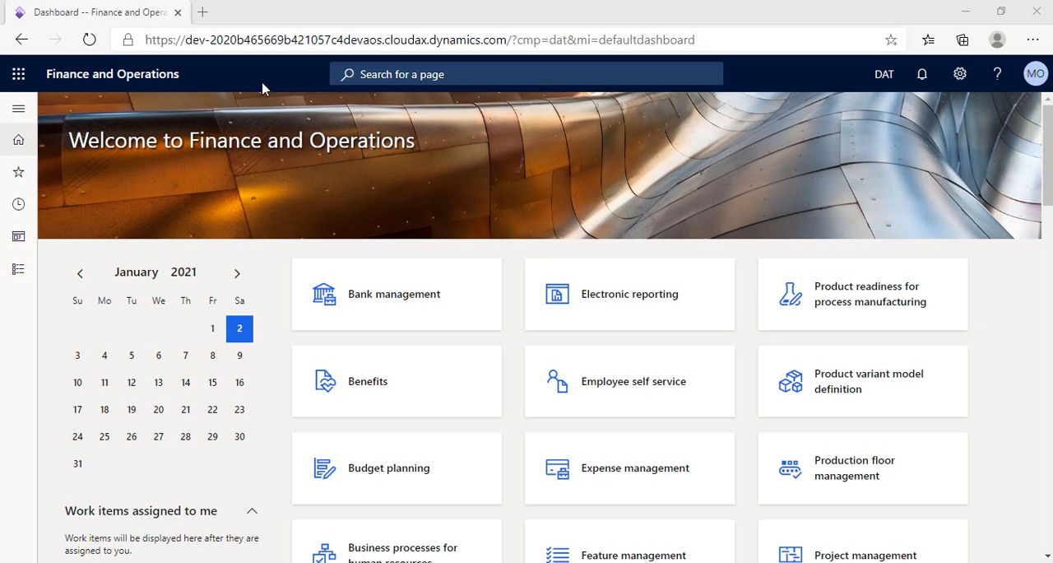
- Open the Organization administration module from the modules list
{"action": "left_click", "coordinate": [18, 108]}
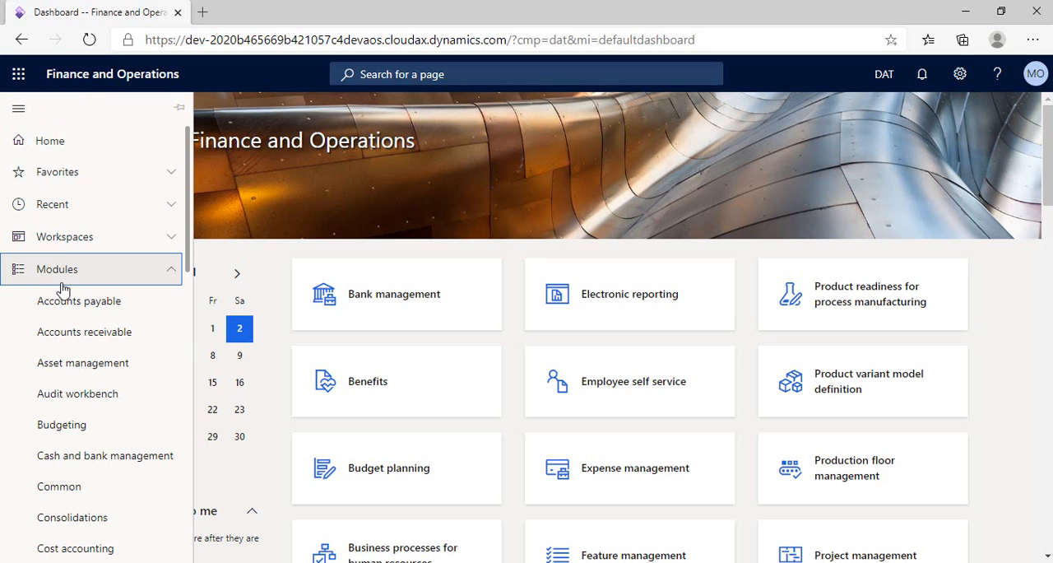
{"action": "scroll", "scroll_direction": "down", "scroll_amount": 3}
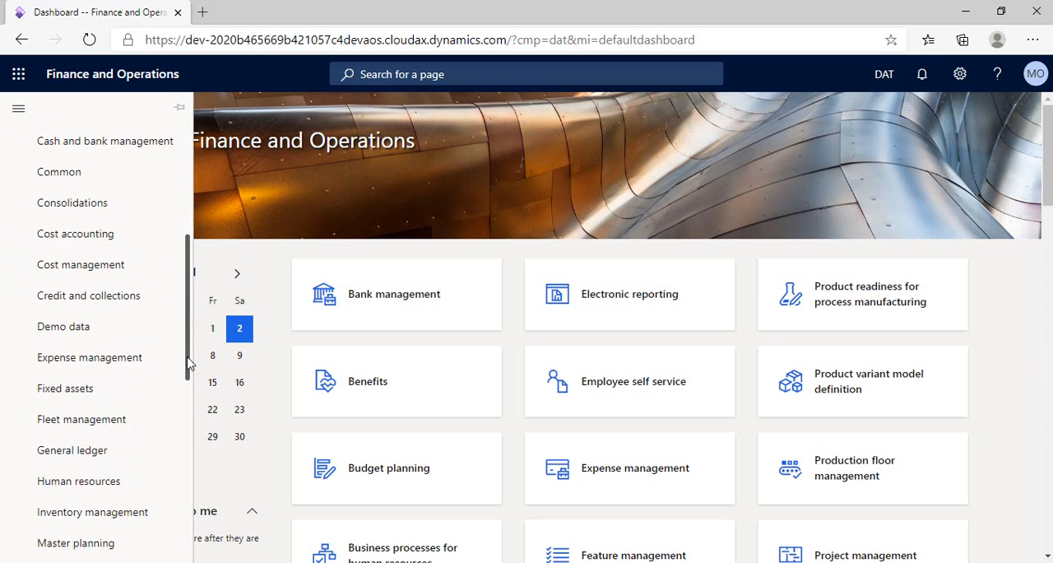
{"action": "left_click", "coordinate": [72, 387]}
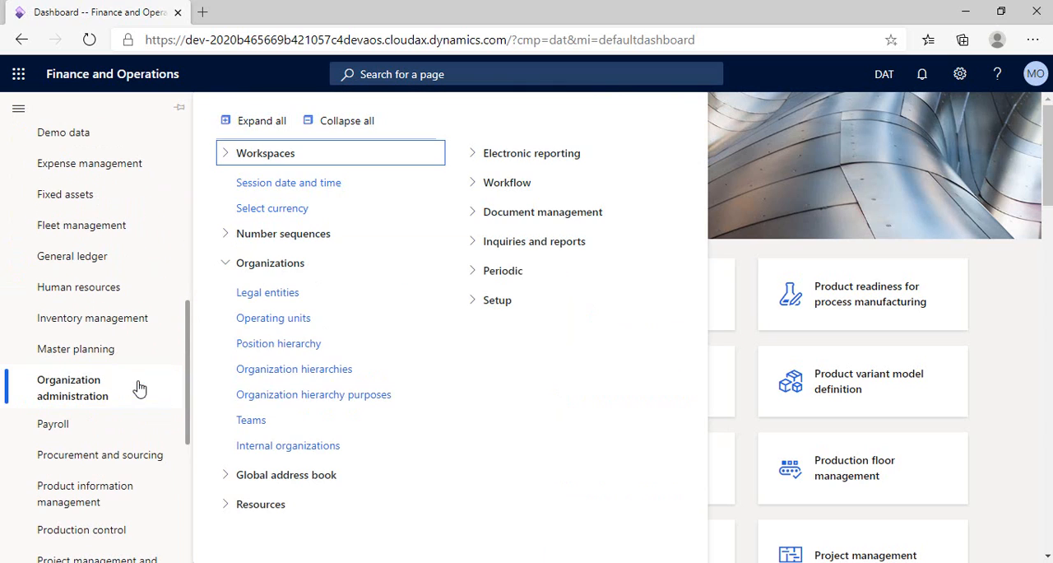
{"action": "mouse_move", "coordinate": [268, 292]}
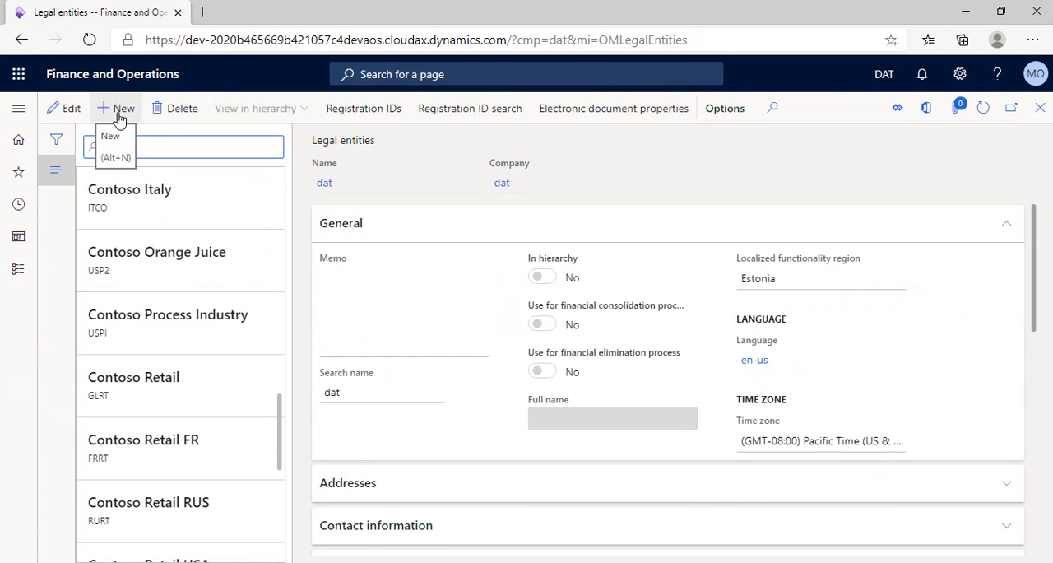
- Create legal entity 'Test Compnay' with company ID TCo and country EGY (Egypt)
{"action": "left_click", "coordinate": [116, 108]}
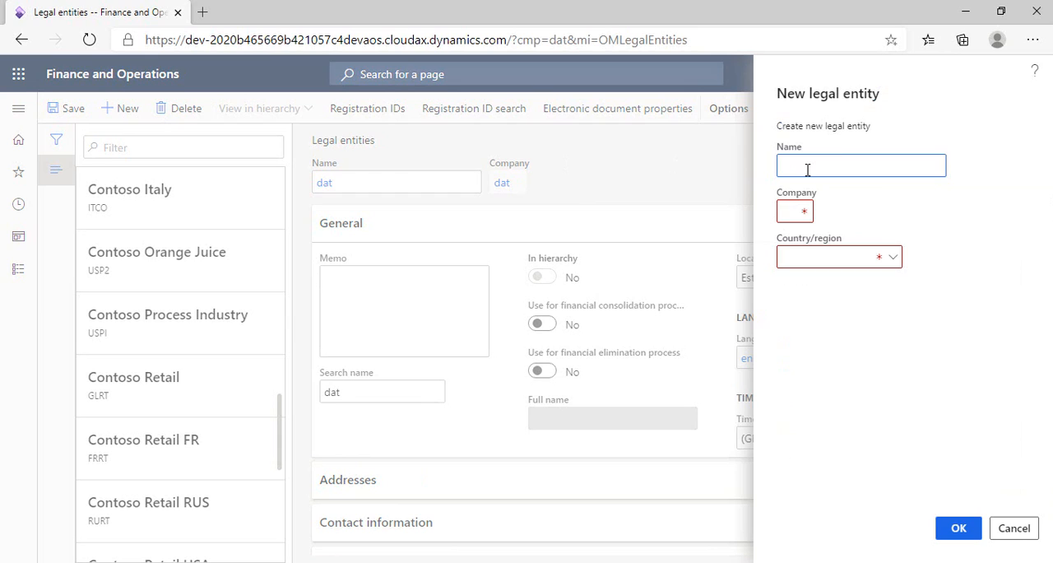
{"action": "type", "text": "Test Compnay"}
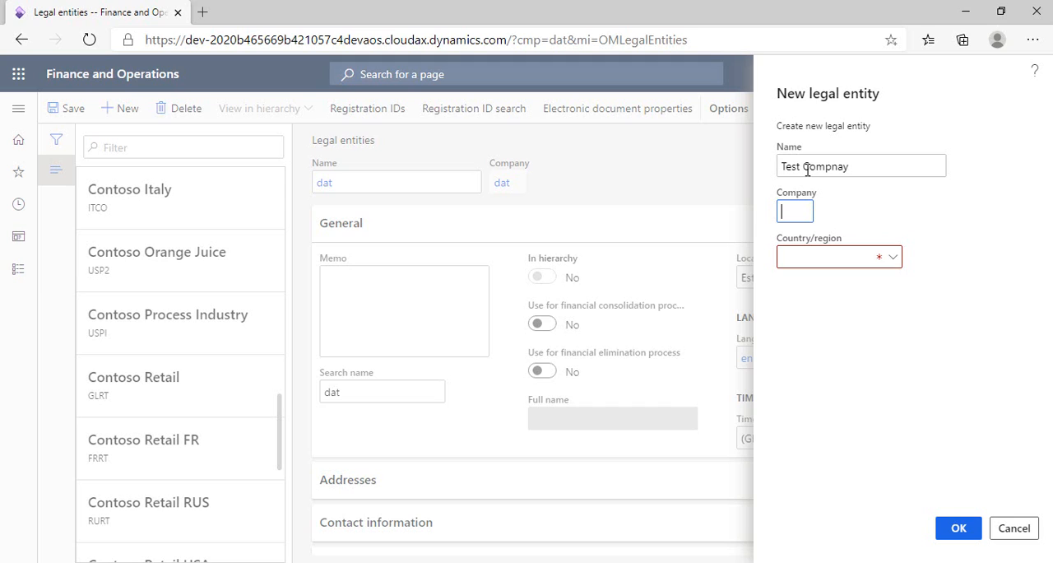
{"action": "type", "text": "T"}
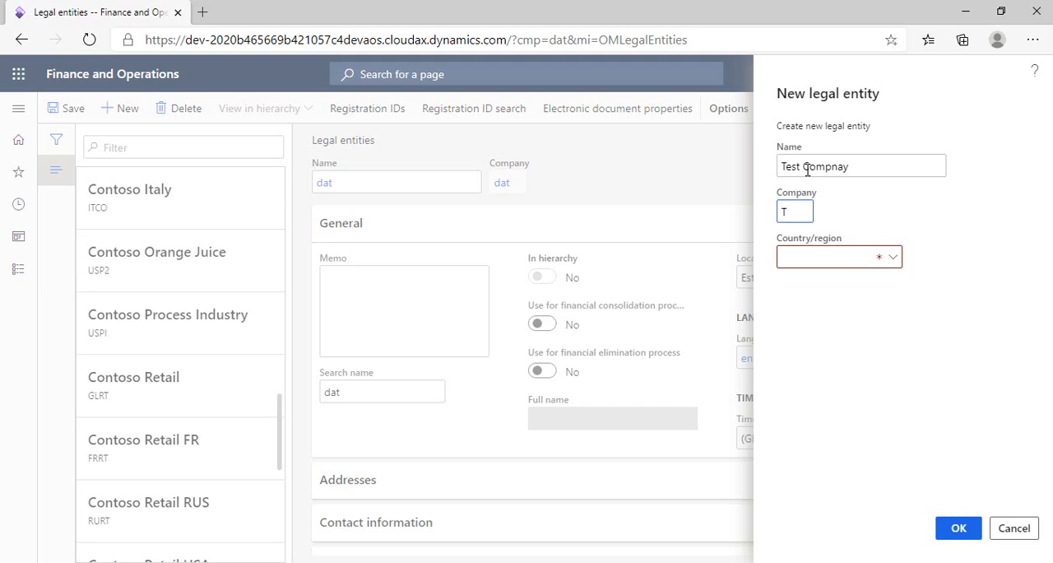
{"action": "type", "text": "Co"}
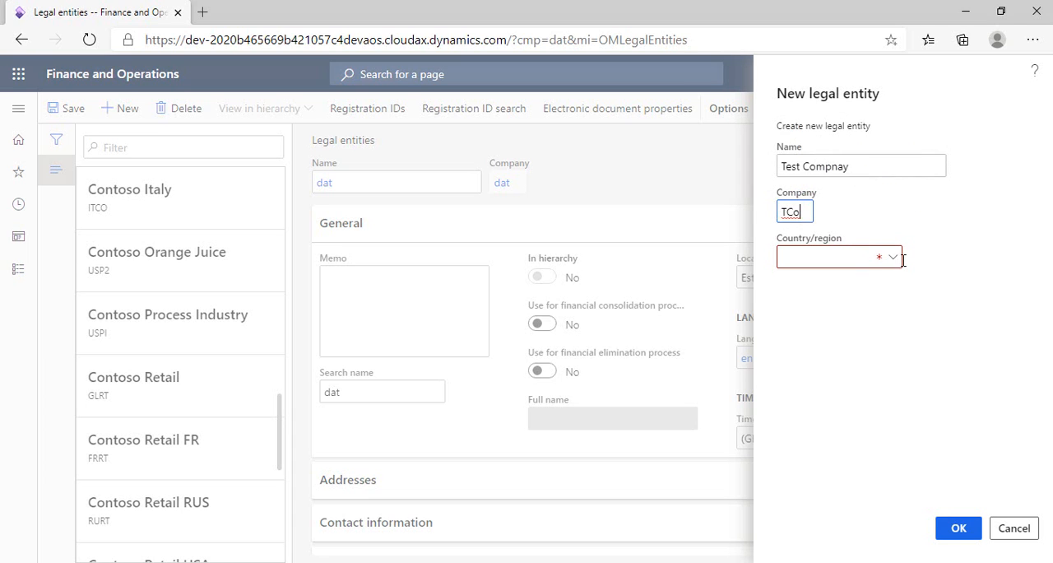
{"action": "left_click", "coordinate": [891, 257]}
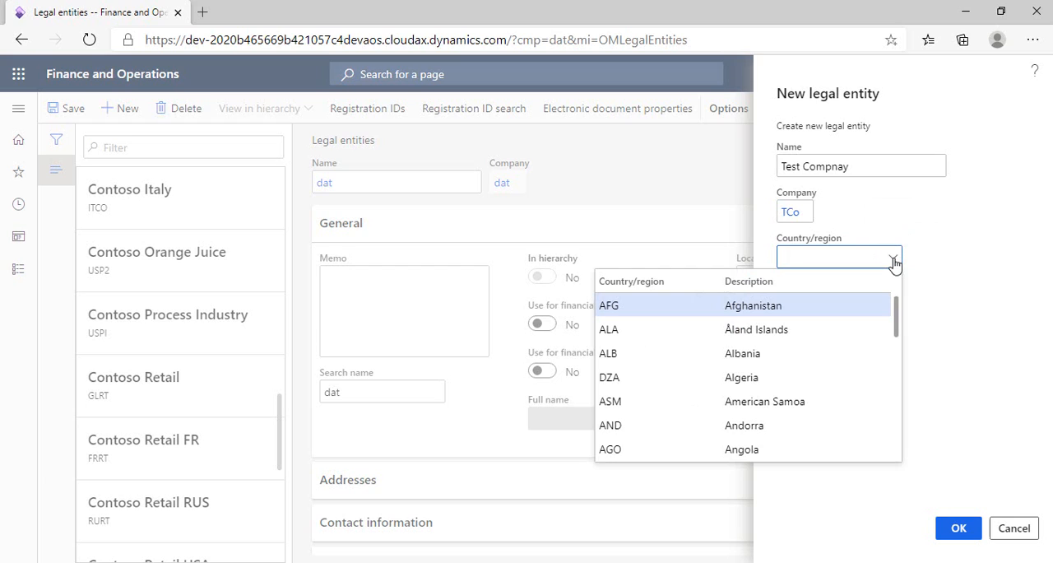
{"action": "type", "text": "eg"}
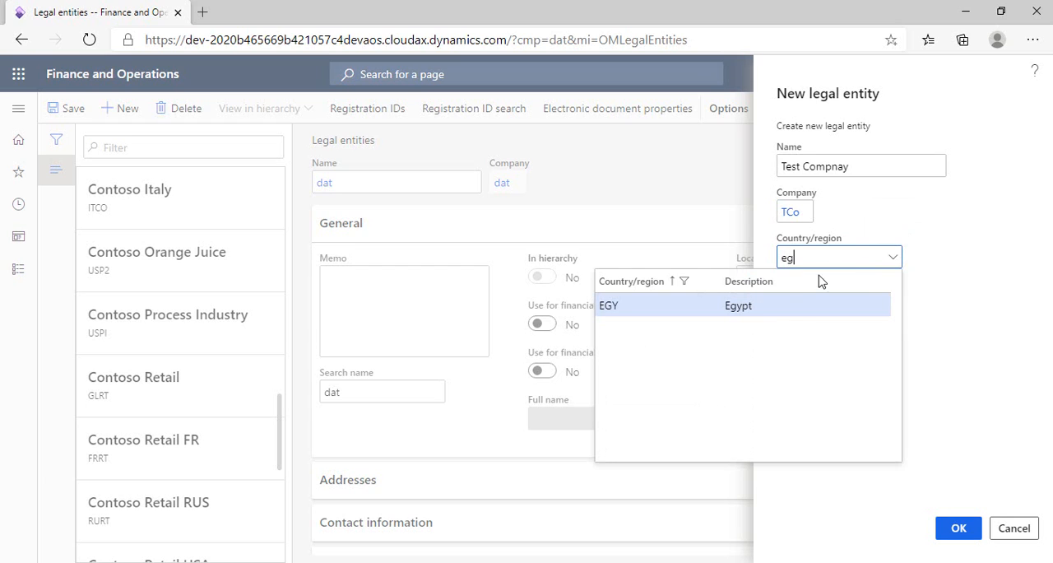
{"action": "left_click", "coordinate": [609, 305]}
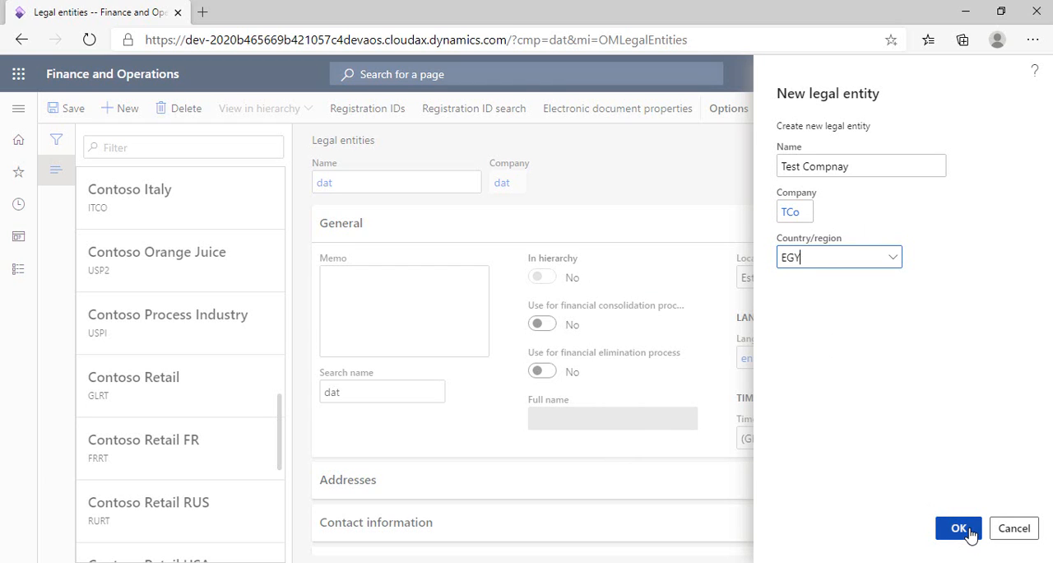
{"action": "left_click", "coordinate": [958, 528]}
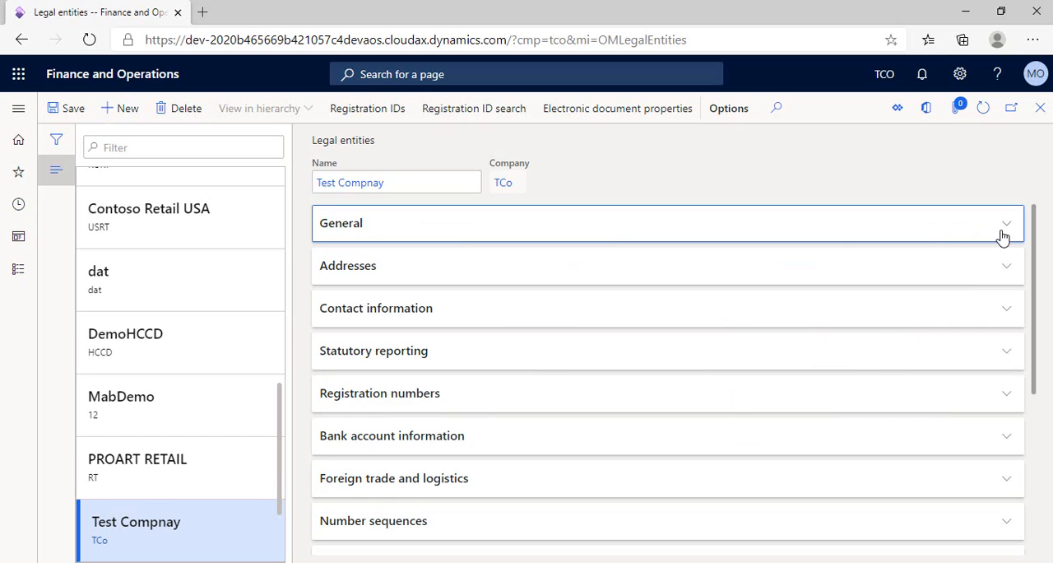
- Enter the memo 'any memo we need' in the General section
{"action": "left_click", "coordinate": [1004, 222]}
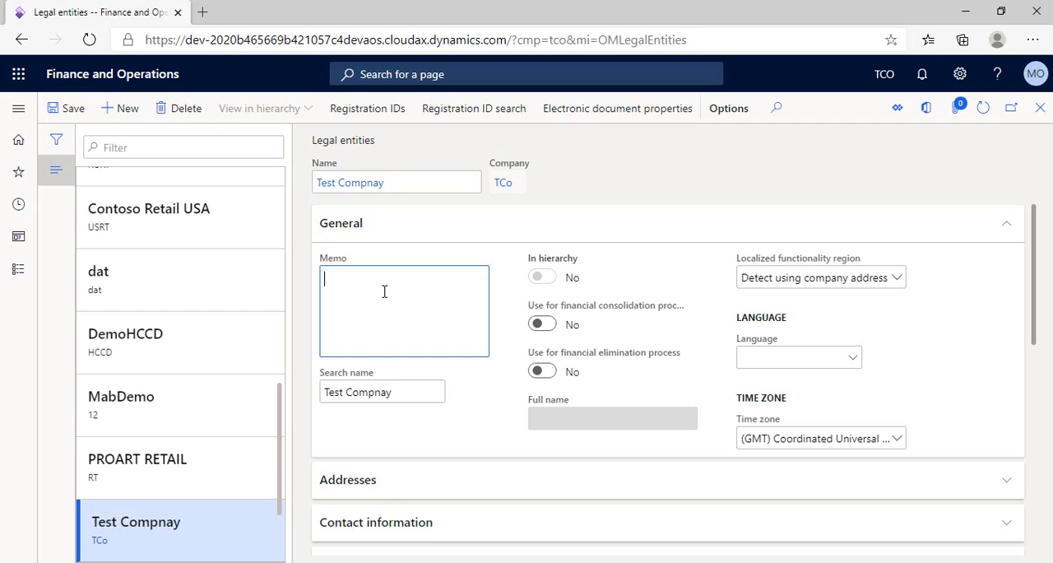
{"action": "type", "text": "any me"}
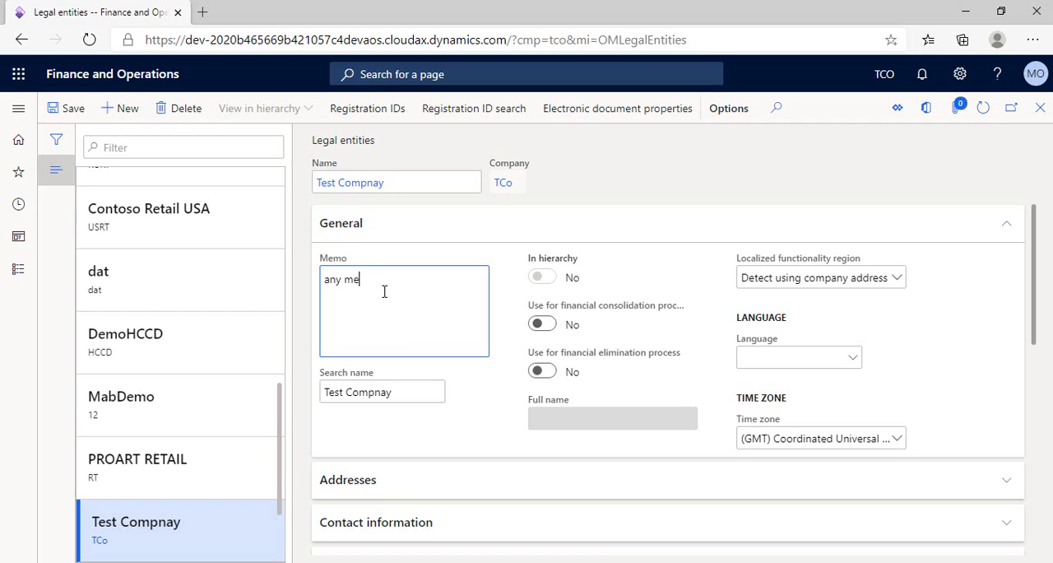
{"action": "type", "text": "mo we"}
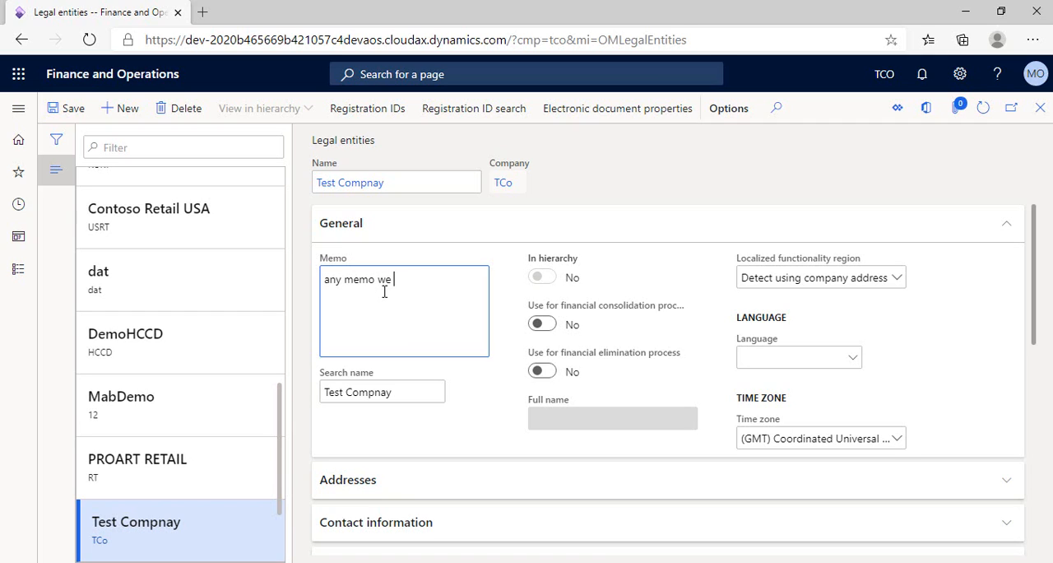
{"action": "type", "text": "need"}
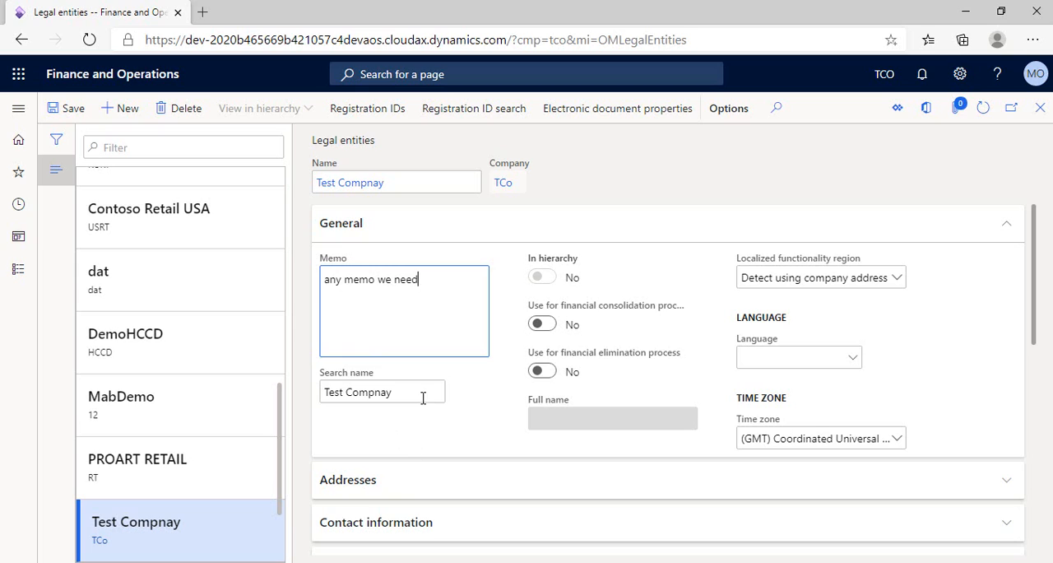
{"action": "left_click", "coordinate": [382, 391]}
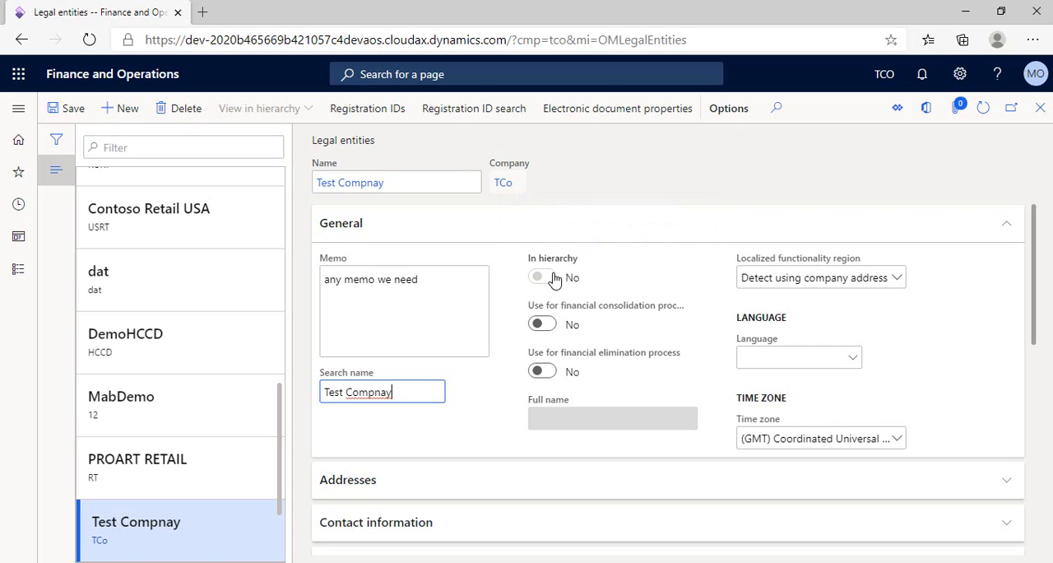
{"action": "mouse_move", "coordinate": [533, 289]}
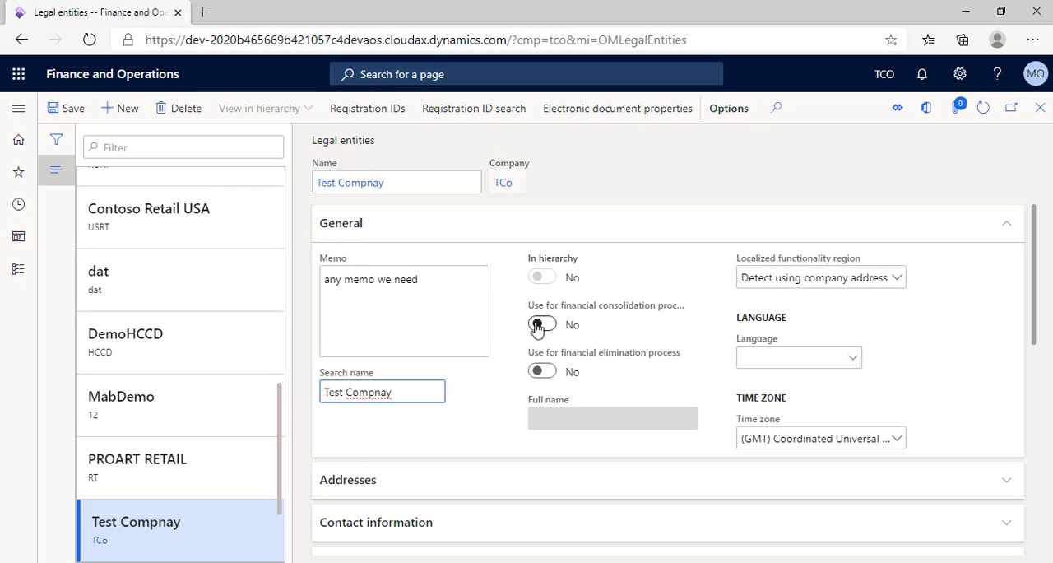
{"action": "left_click", "coordinate": [542, 324]}
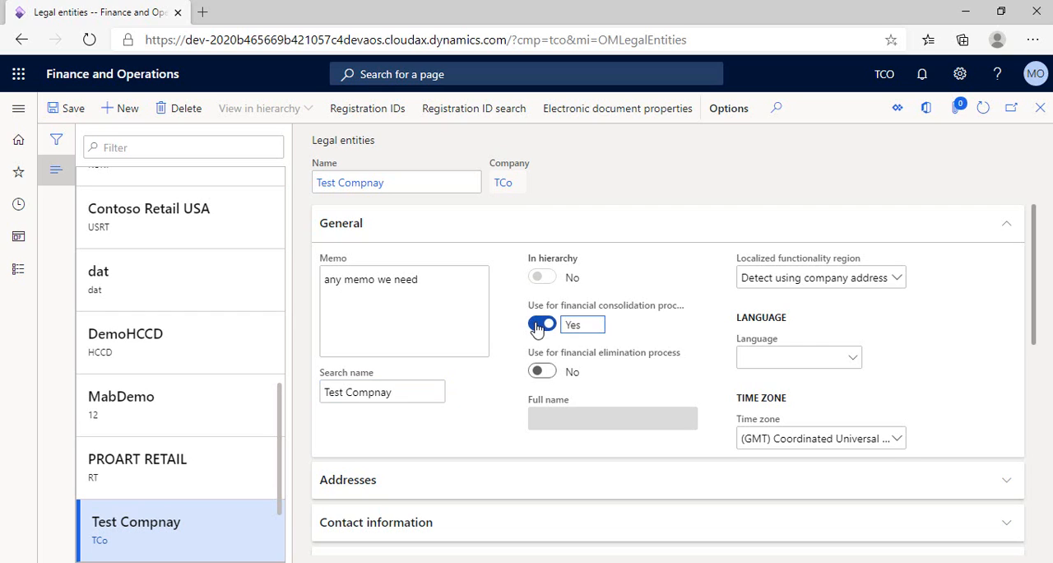
{"action": "left_click", "coordinate": [542, 323]}
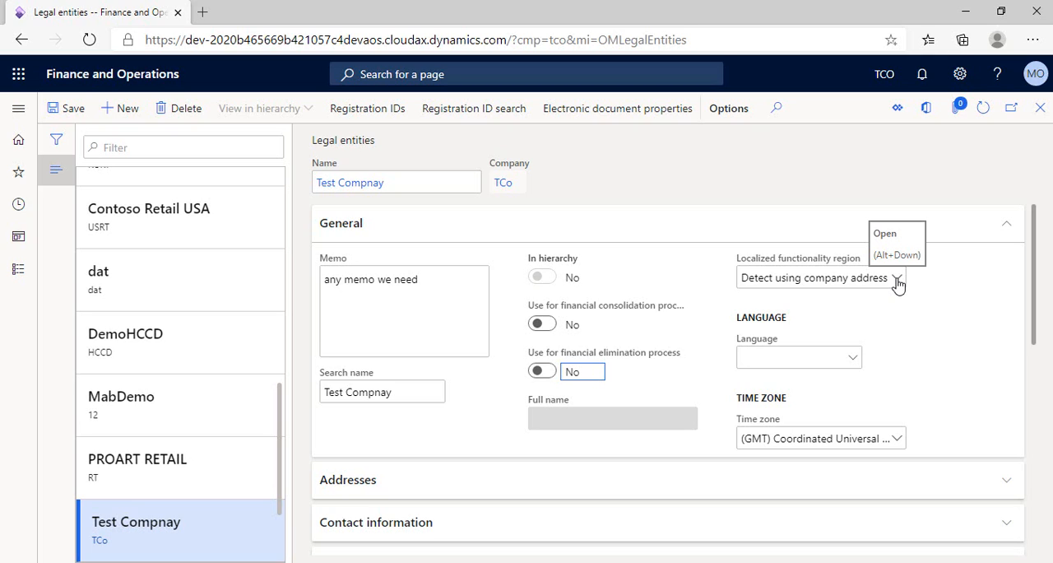
{"action": "mouse_move", "coordinate": [856, 282]}
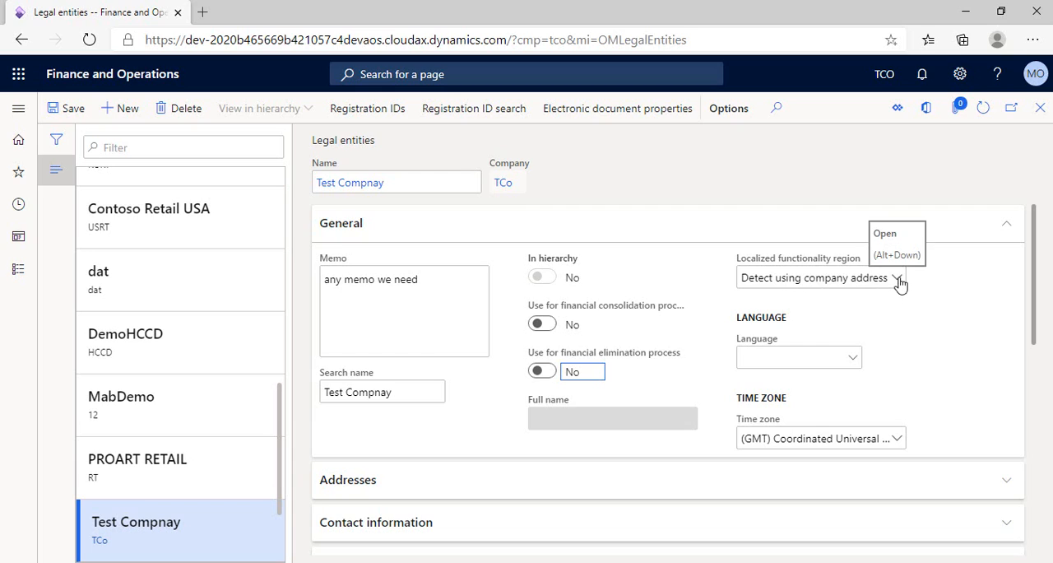
{"action": "mouse_move", "coordinate": [899, 282]}
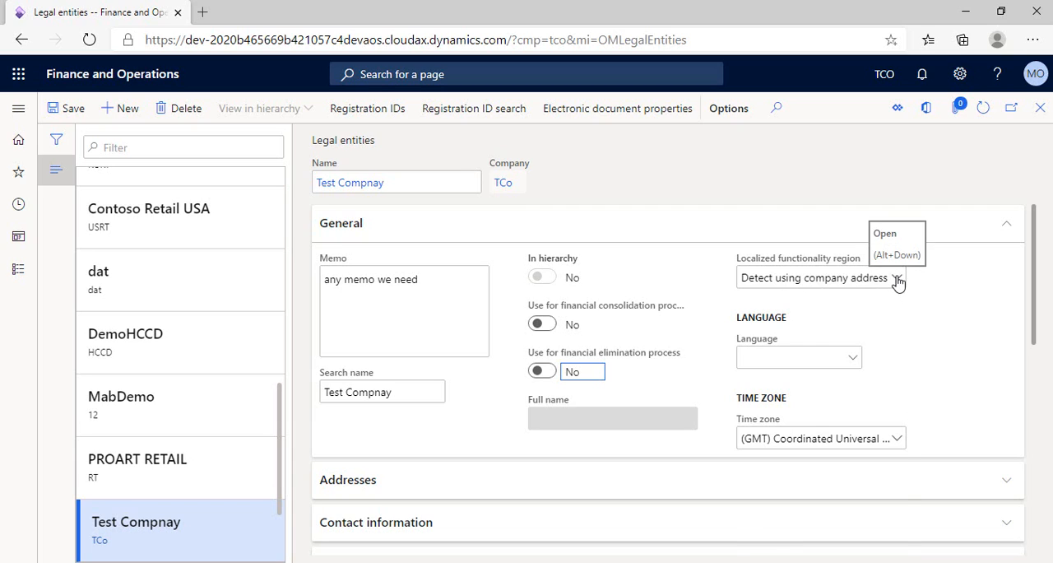
{"action": "left_click", "coordinate": [897, 277]}
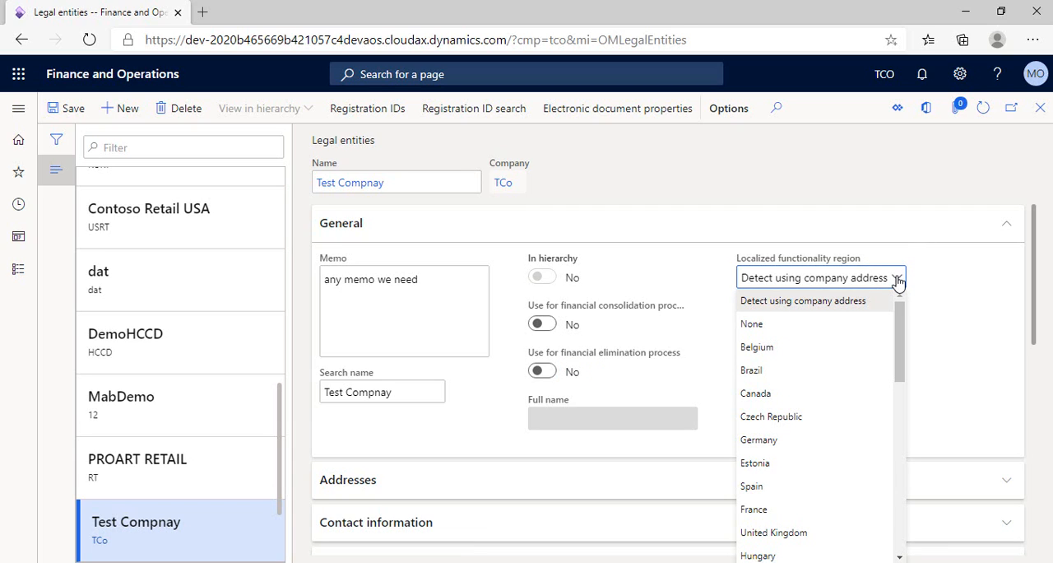
{"action": "mouse_move", "coordinate": [838, 393]}
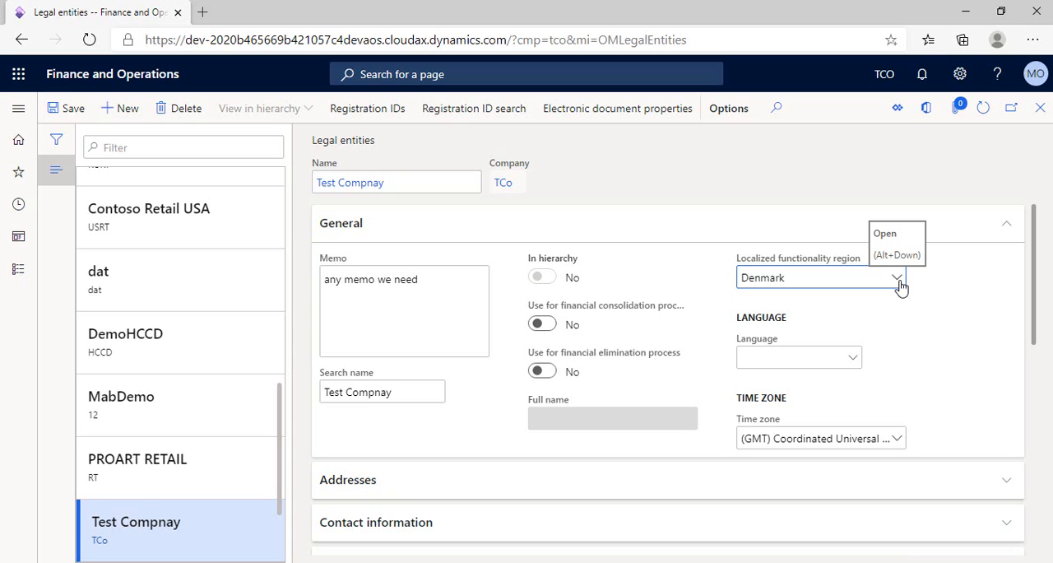
{"action": "left_click", "coordinate": [897, 276]}
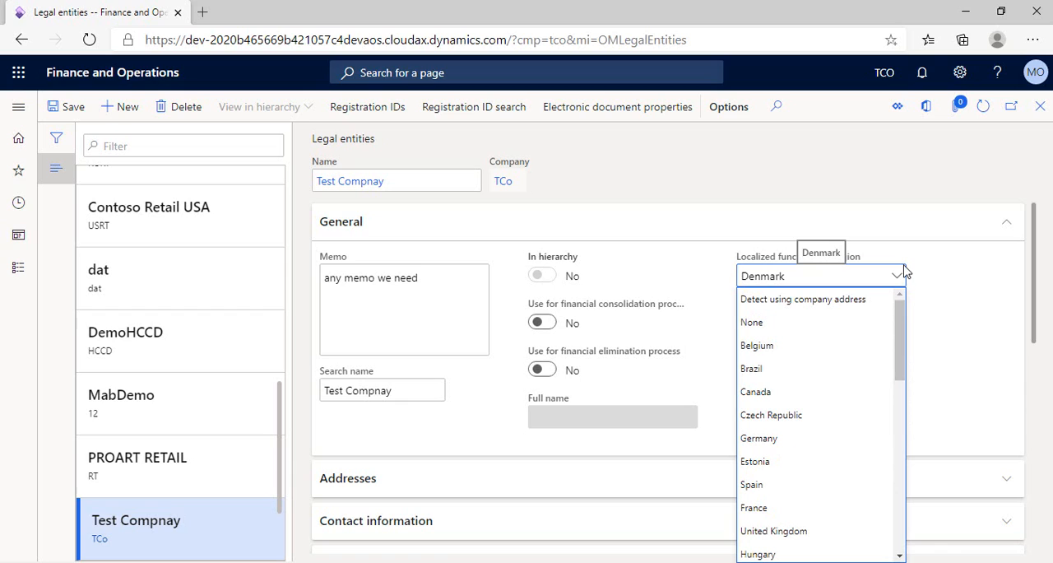
{"action": "mouse_move", "coordinate": [864, 298]}
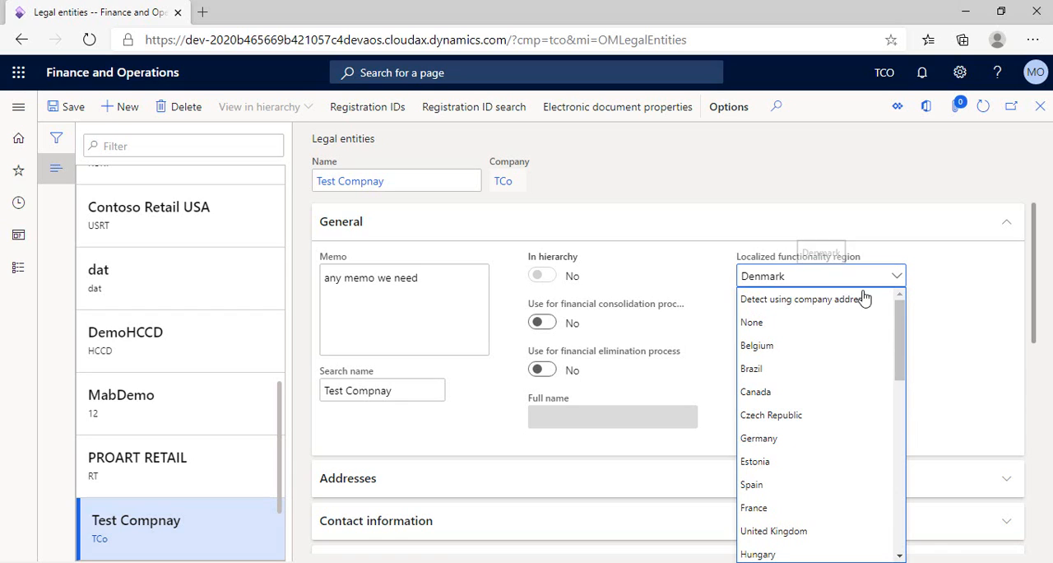
{"action": "left_click", "coordinate": [751, 322]}
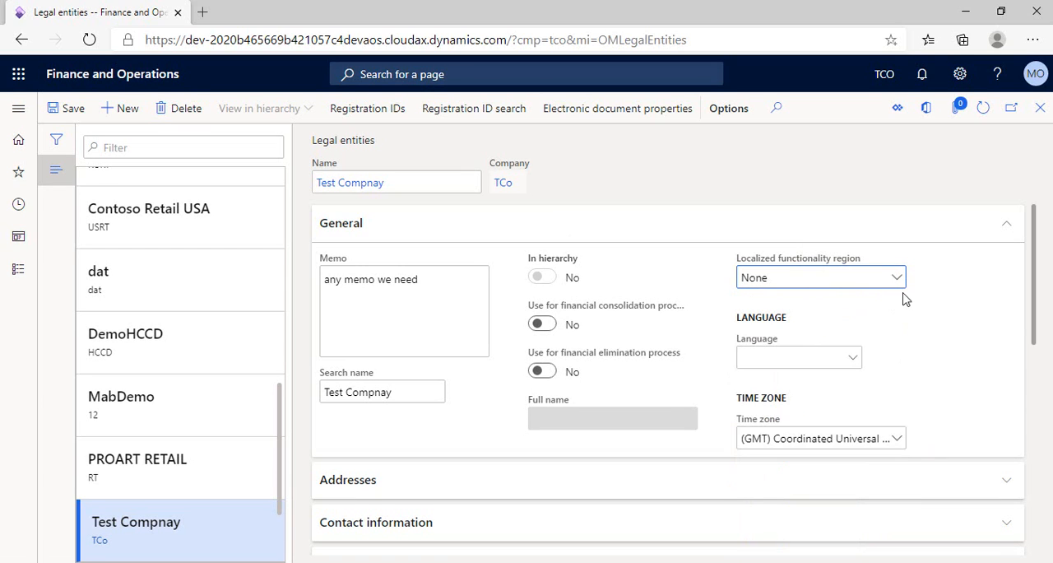
{"action": "mouse_move", "coordinate": [898, 277]}
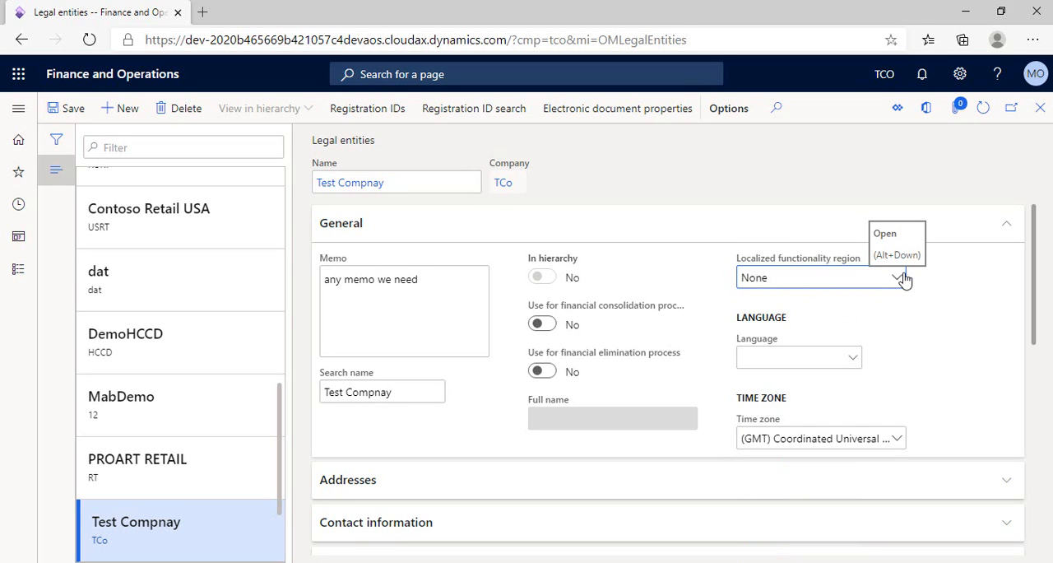
{"action": "mouse_move", "coordinate": [899, 280]}
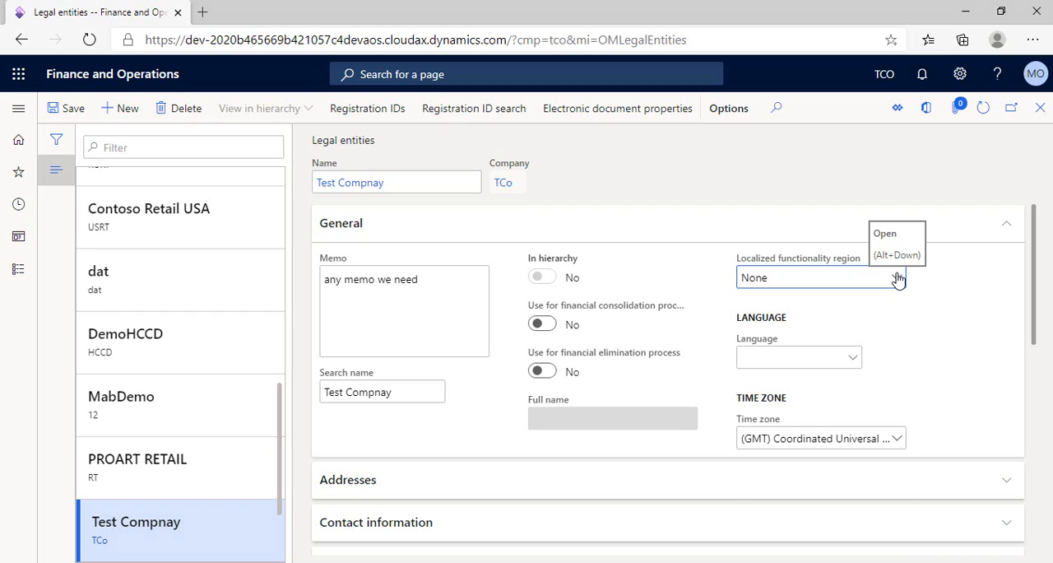
{"action": "left_click", "coordinate": [895, 277]}
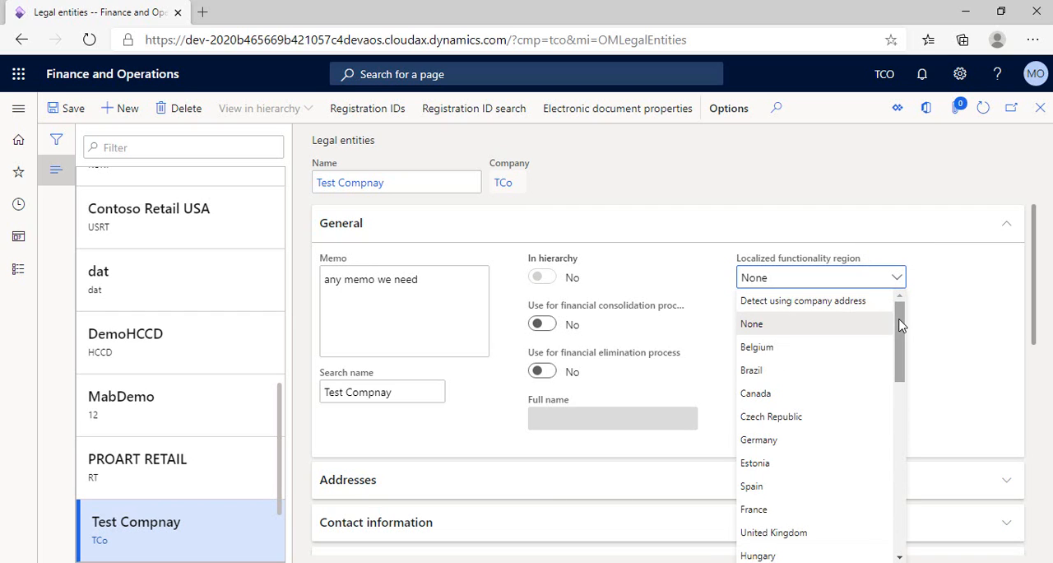
{"action": "left_click", "coordinate": [802, 300]}
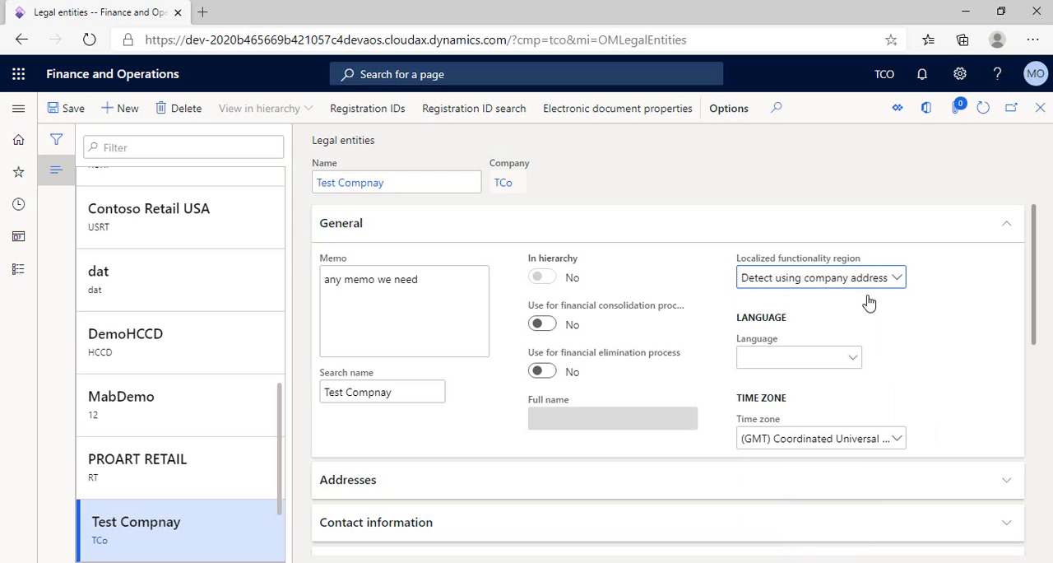
{"action": "left_click", "coordinate": [798, 356]}
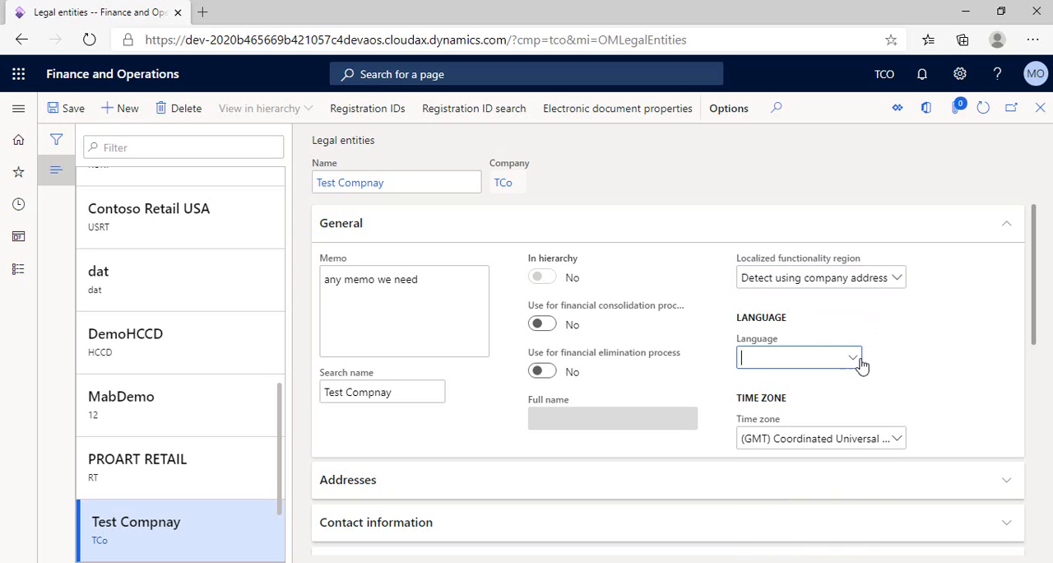
- Set language to 'ar' and time zone to (GMT+05:00) Toshkent
{"action": "type", "text": "ar"}
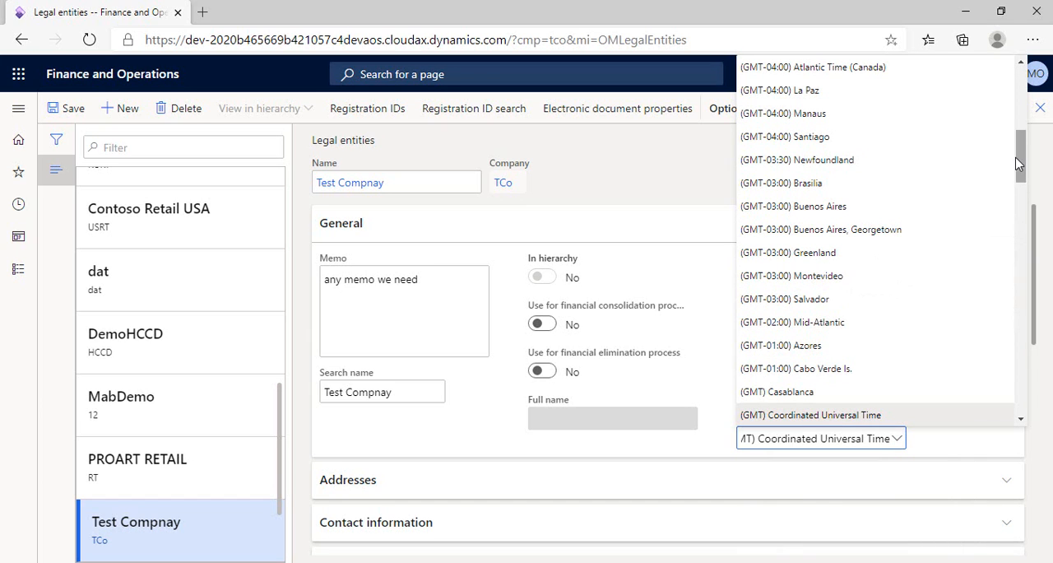
{"action": "scroll", "scroll_direction": "down", "scroll_amount": 3}
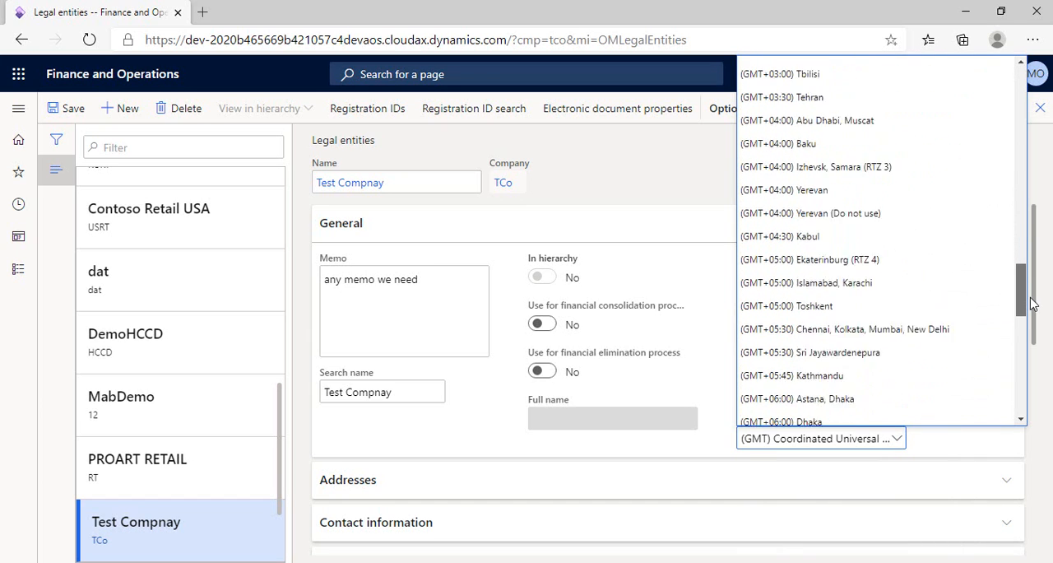
{"action": "left_click", "coordinate": [786, 305]}
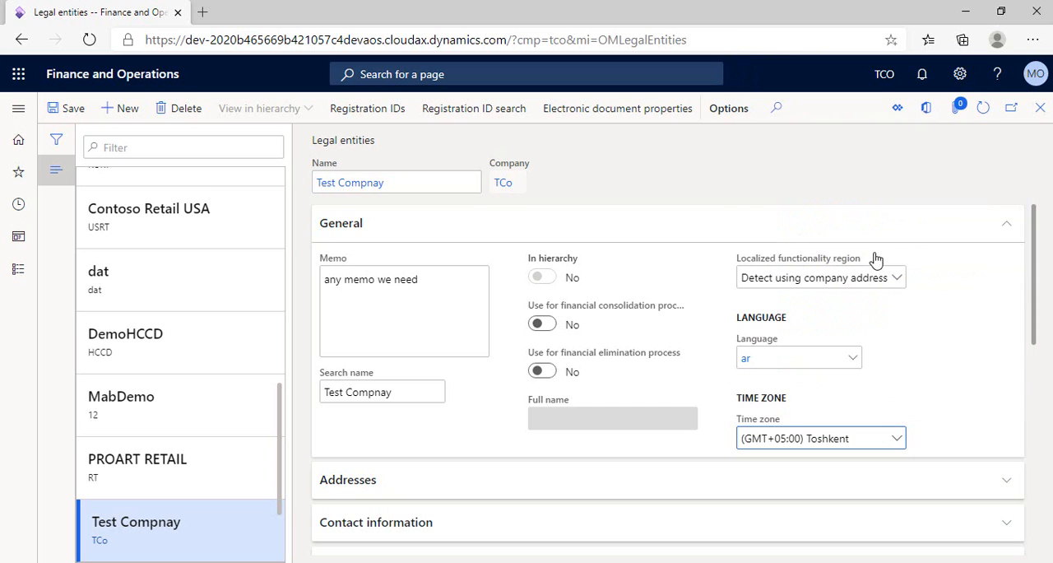
{"action": "scroll", "scroll_direction": "down", "scroll_amount": 3}
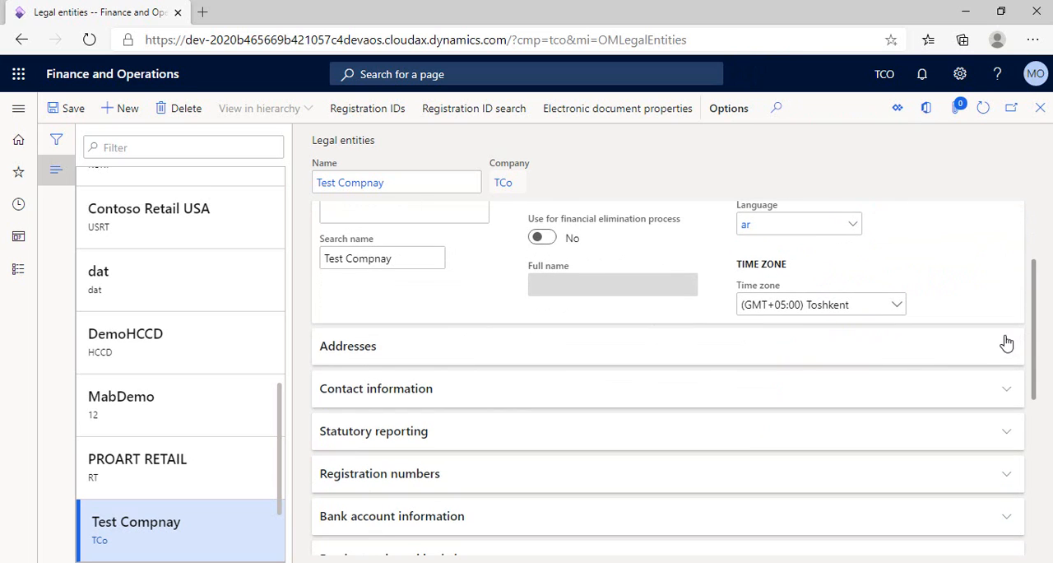
- Review the primary Business address in EGY, then collapse Addresses to show Contact information
{"action": "left_click", "coordinate": [347, 345]}
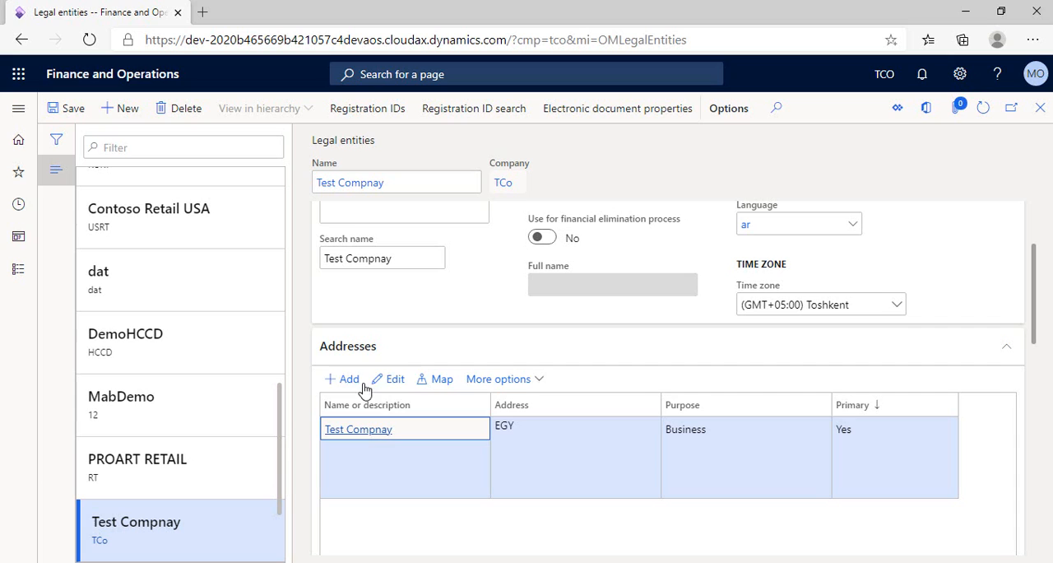
{"action": "left_click", "coordinate": [394, 379]}
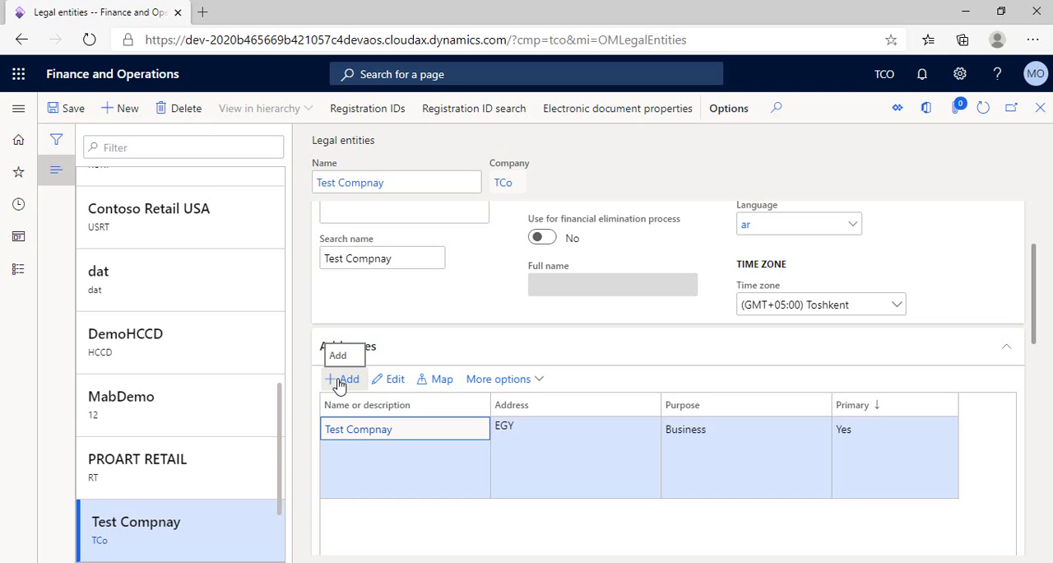
{"action": "left_click", "coordinate": [343, 378]}
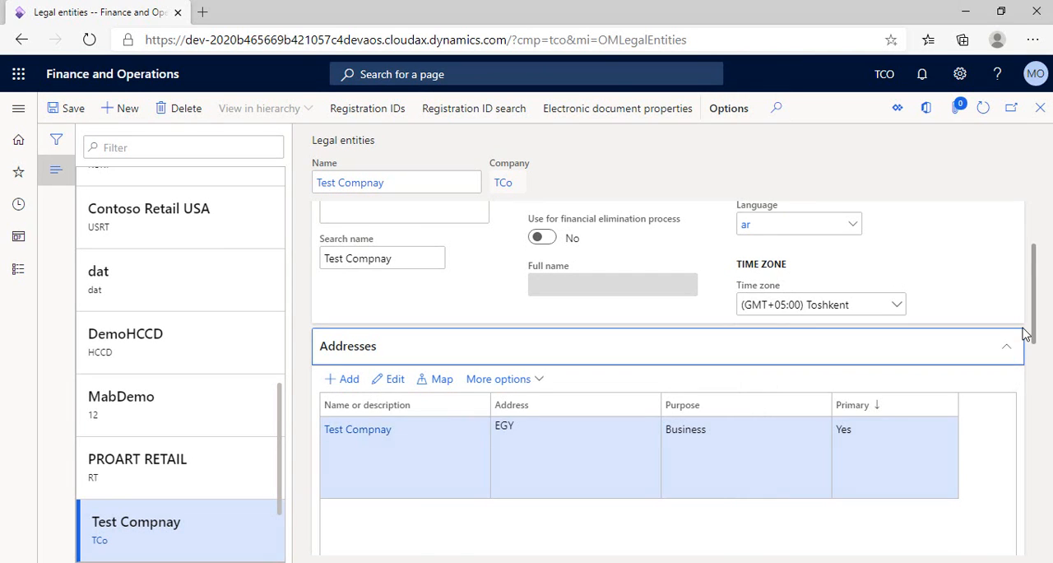
{"action": "scroll", "scroll_direction": "down", "scroll_amount": 3}
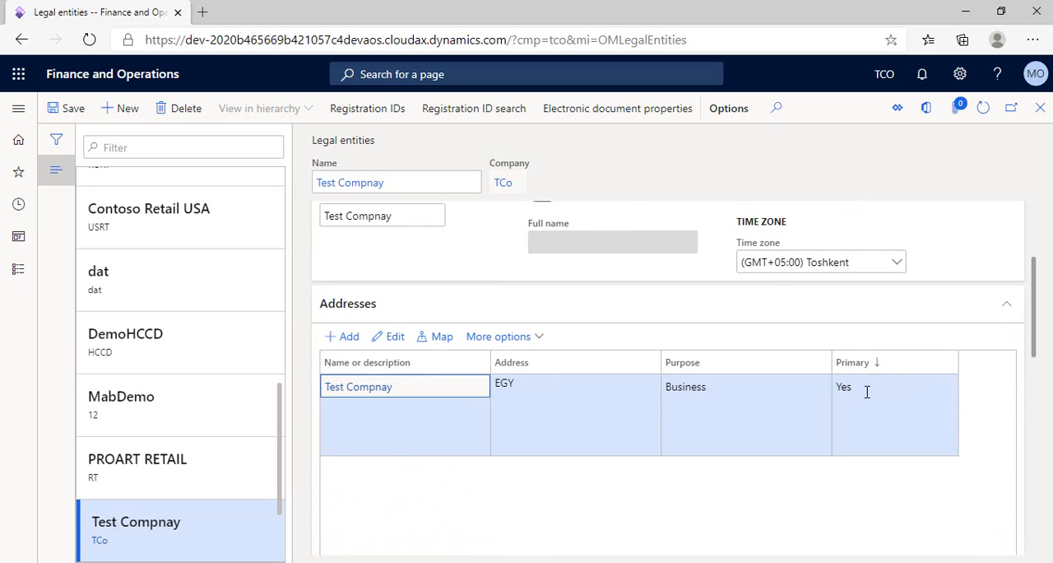
{"action": "mouse_move", "coordinate": [1015, 304]}
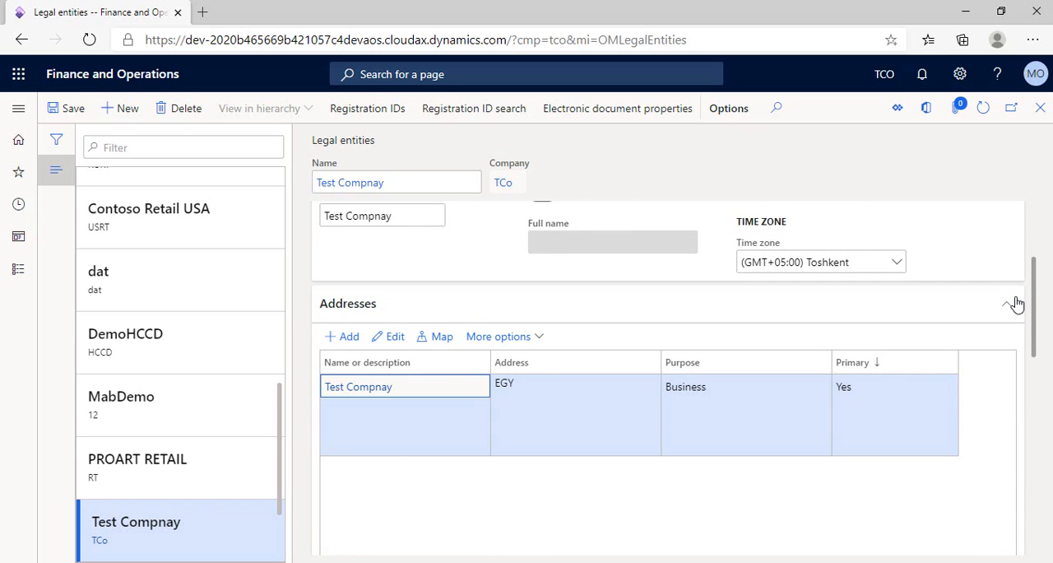
{"action": "left_click", "coordinate": [1006, 302]}
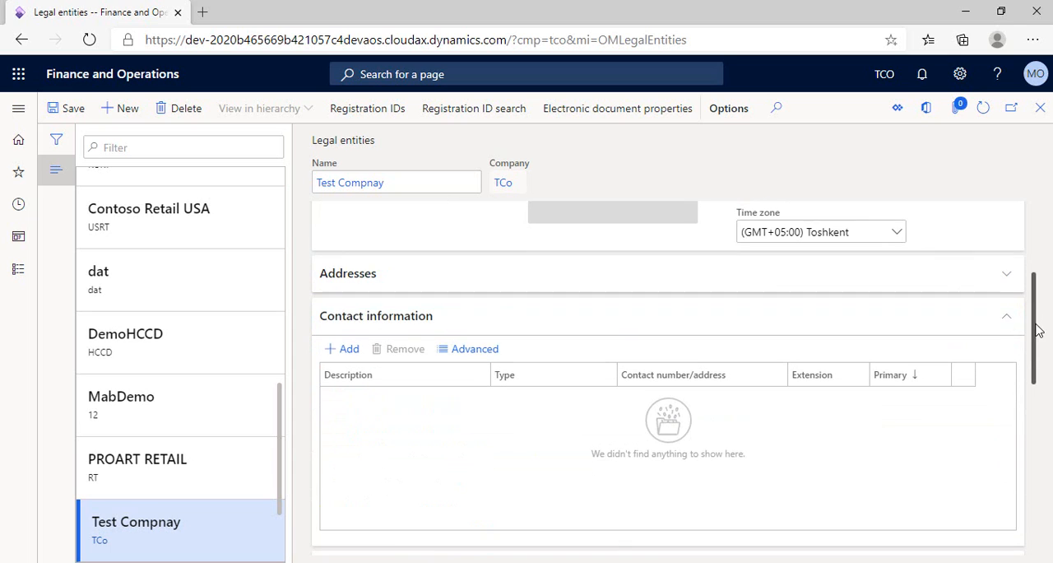
- Add a blank Phone contact row, then collapse Contact information to show Statutory reporting
{"action": "scroll", "scroll_direction": "down", "scroll_amount": 3}
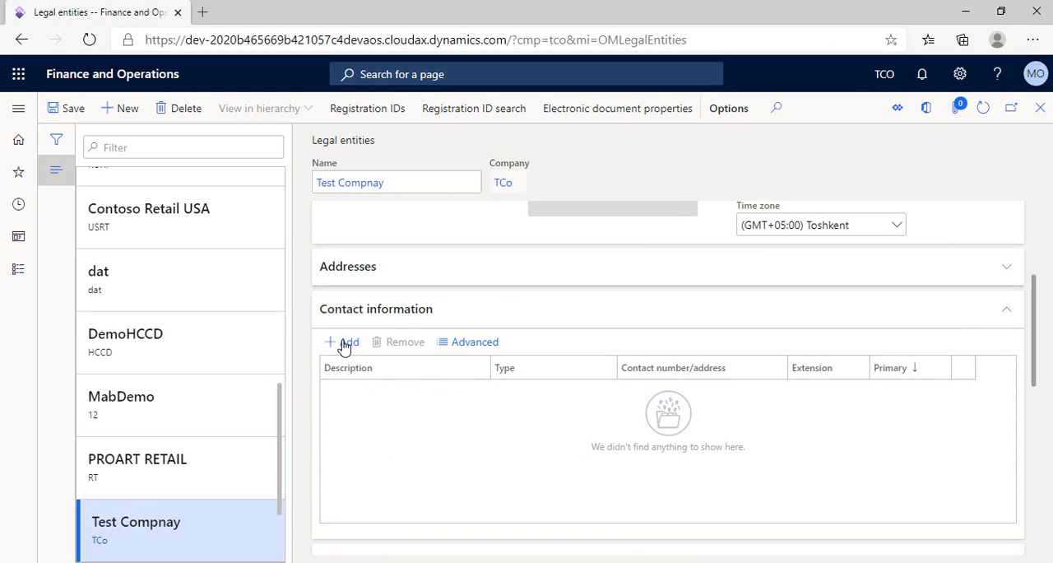
{"action": "left_click", "coordinate": [343, 341]}
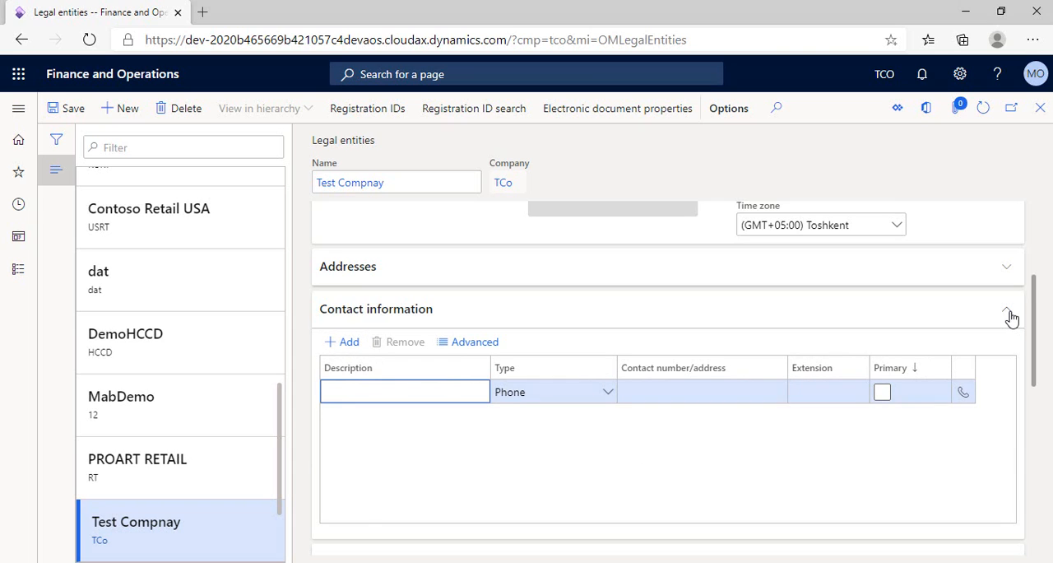
{"action": "left_click", "coordinate": [1009, 317]}
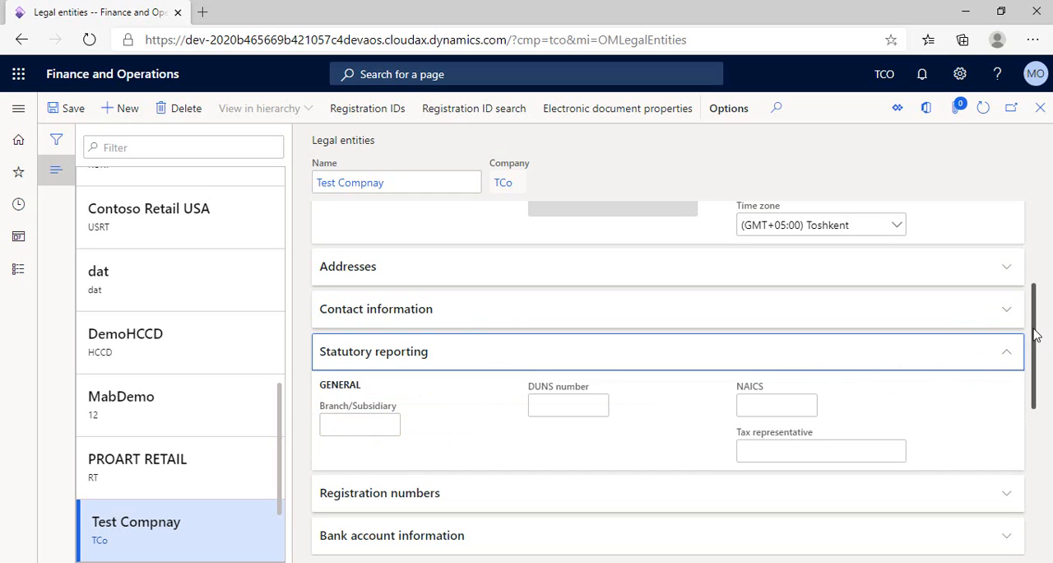
- Collapse the empty Statutory reporting section
{"action": "scroll", "scroll_direction": "down", "scroll_amount": 3}
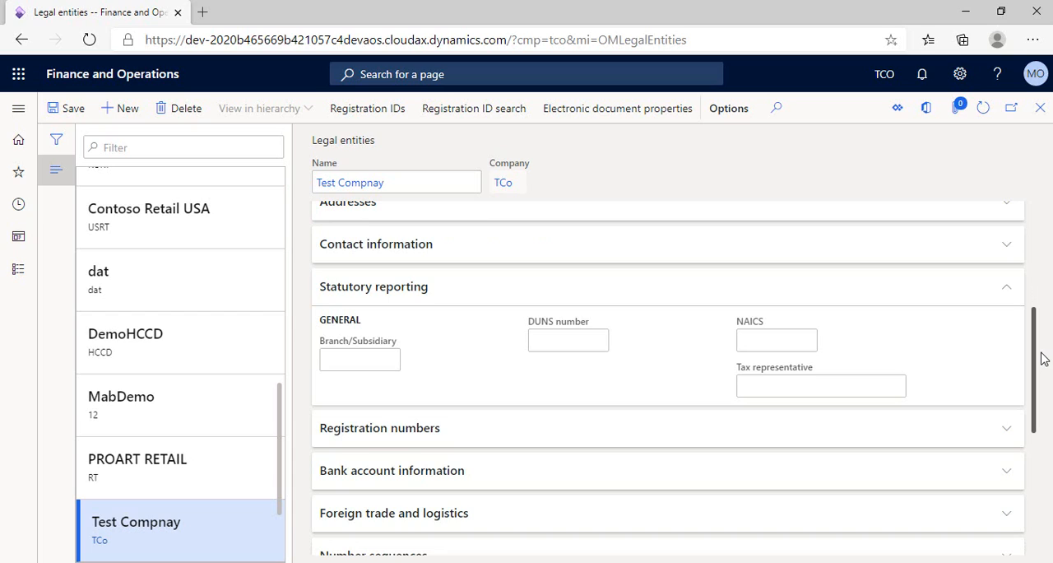
{"action": "mouse_move", "coordinate": [1042, 360]}
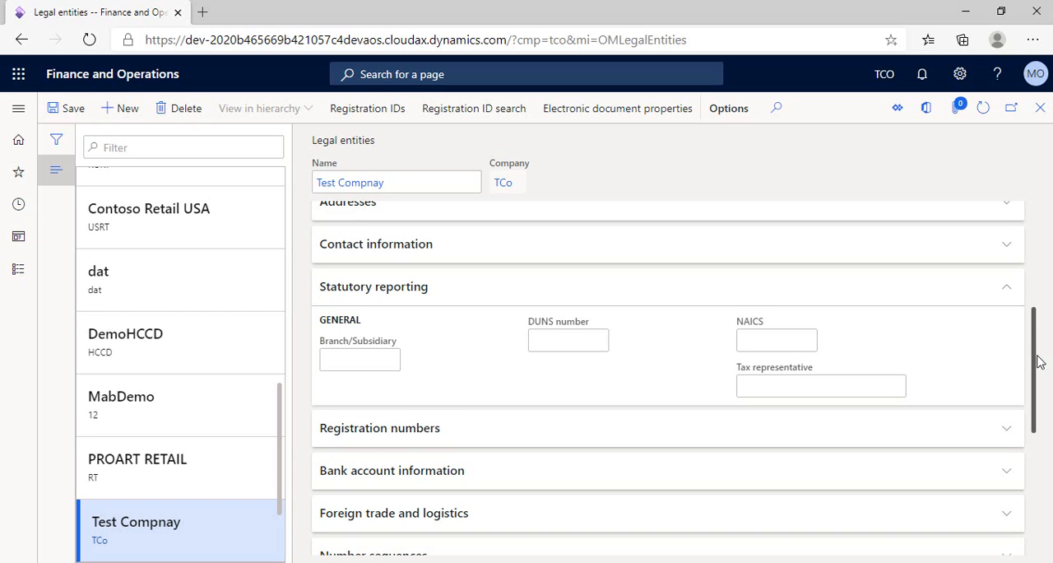
{"action": "mouse_move", "coordinate": [344, 328]}
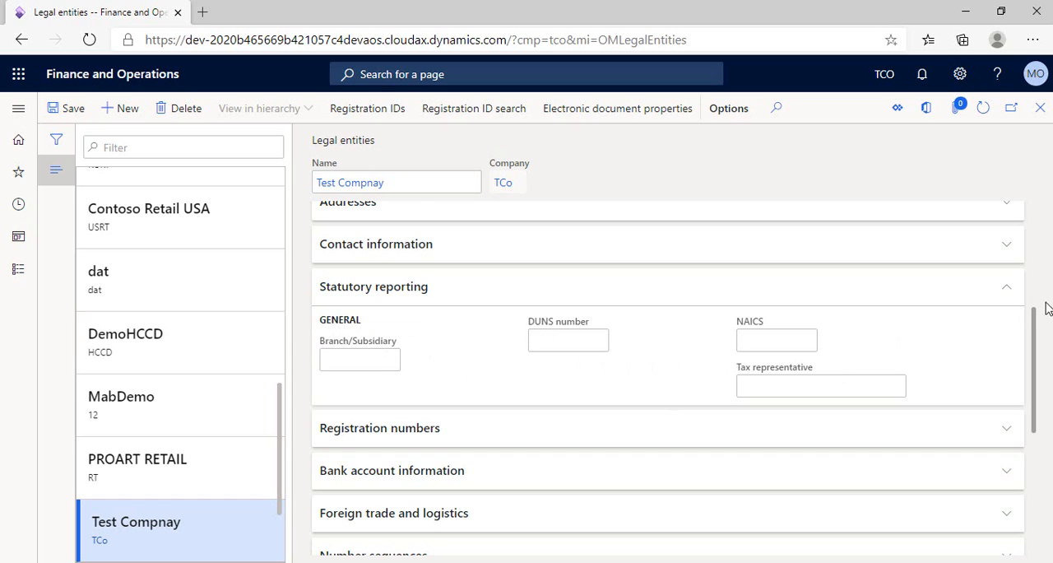
{"action": "mouse_move", "coordinate": [1009, 294]}
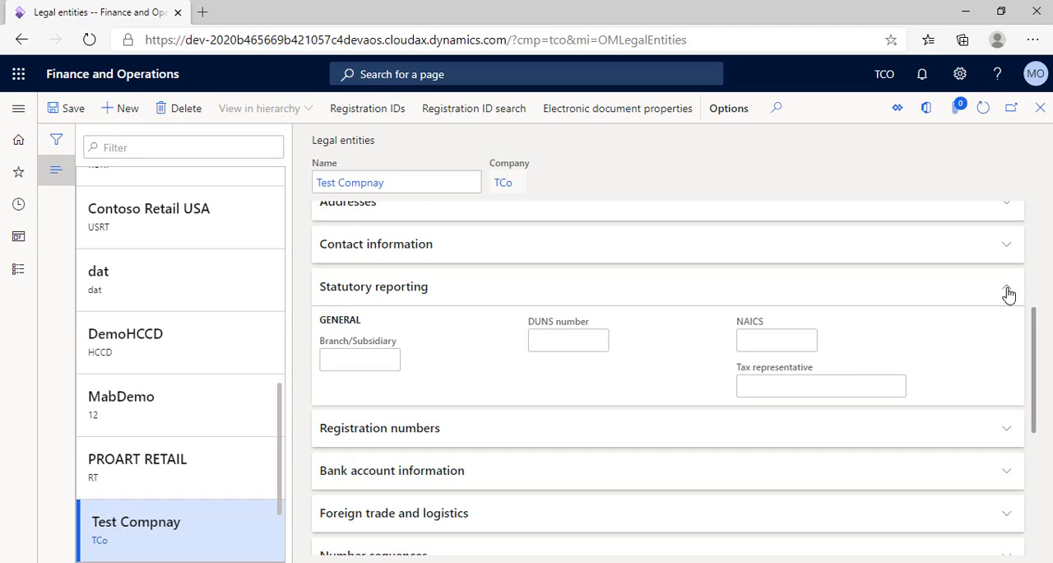
{"action": "left_click", "coordinate": [1007, 287]}
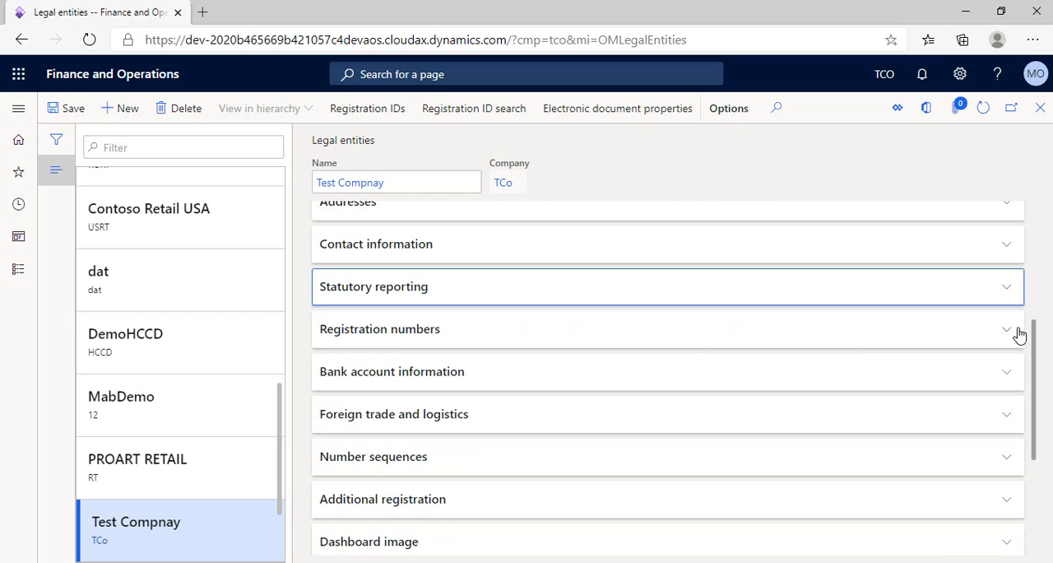
- Enter the initial capital in Registration numbers
{"action": "left_click", "coordinate": [379, 328]}
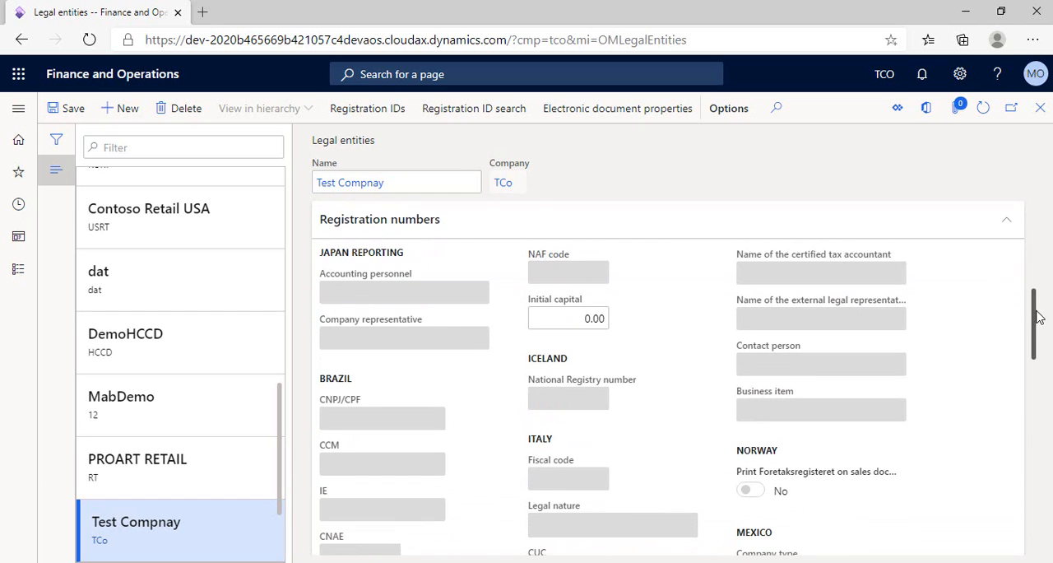
{"action": "scroll", "scroll_direction": "down", "scroll_amount": 3}
{"action": "type", "text": "1"}
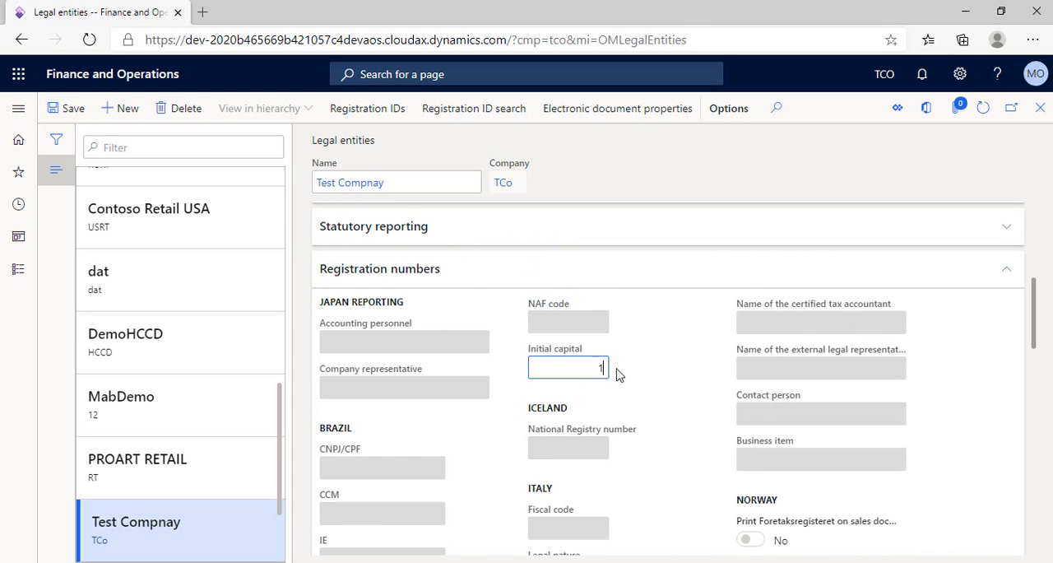
{"action": "type", "text": "000000"}
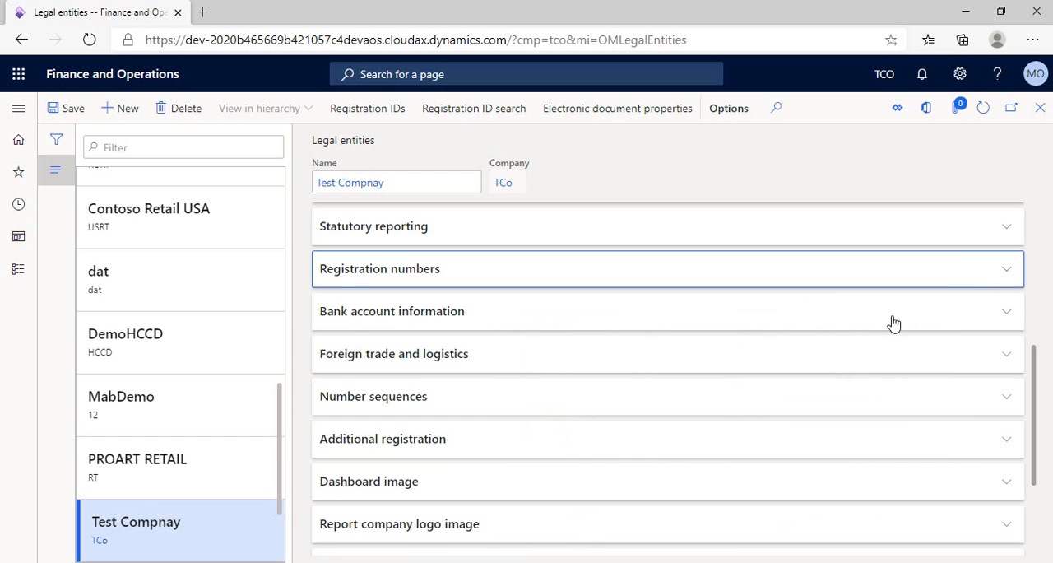
{"action": "mouse_move", "coordinate": [882, 355]}
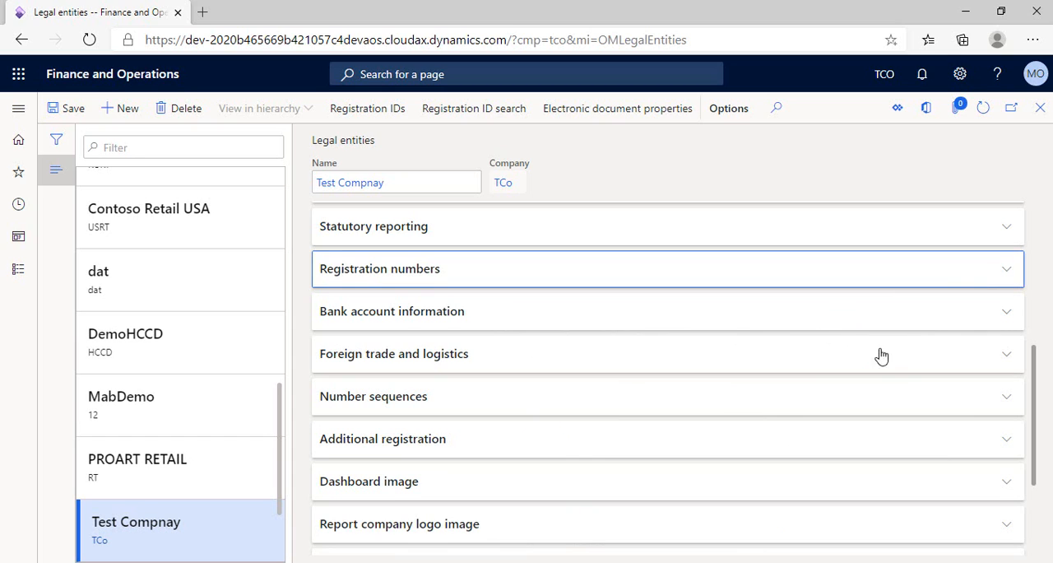
{"action": "left_click", "coordinate": [373, 395]}
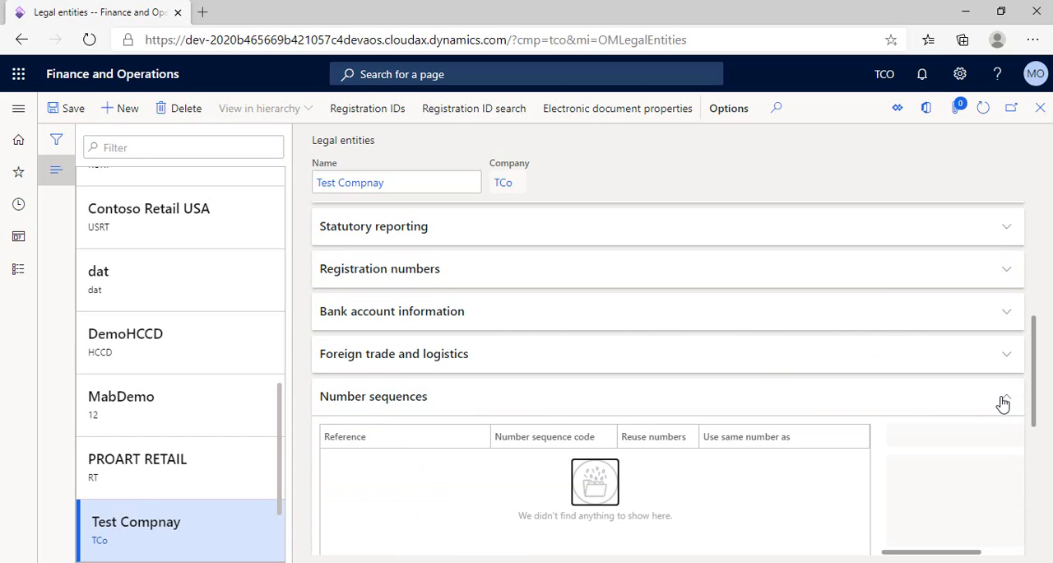
{"action": "left_click", "coordinate": [1004, 396]}
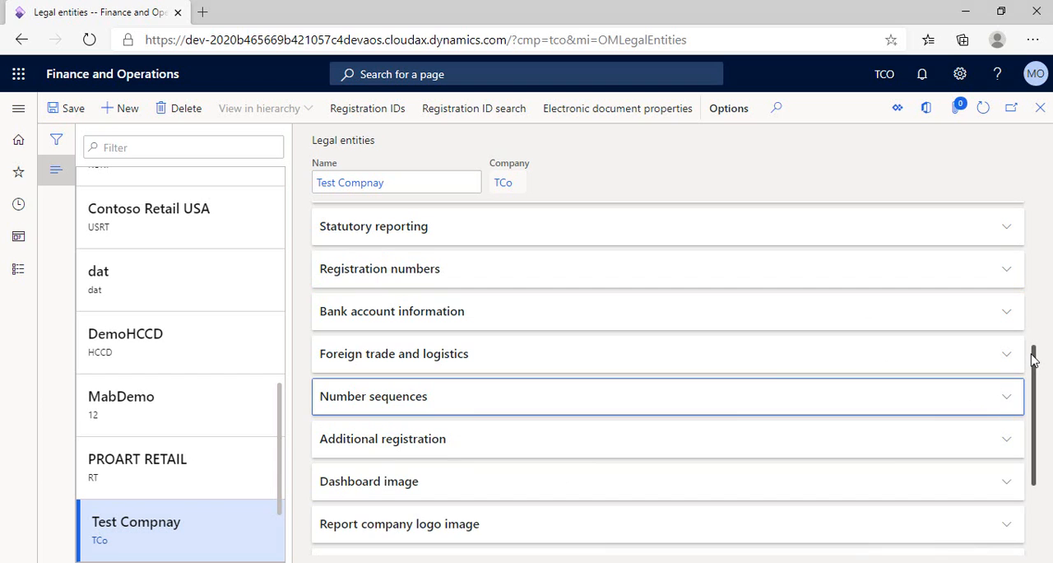
{"action": "scroll", "scroll_direction": "down", "scroll_amount": 3}
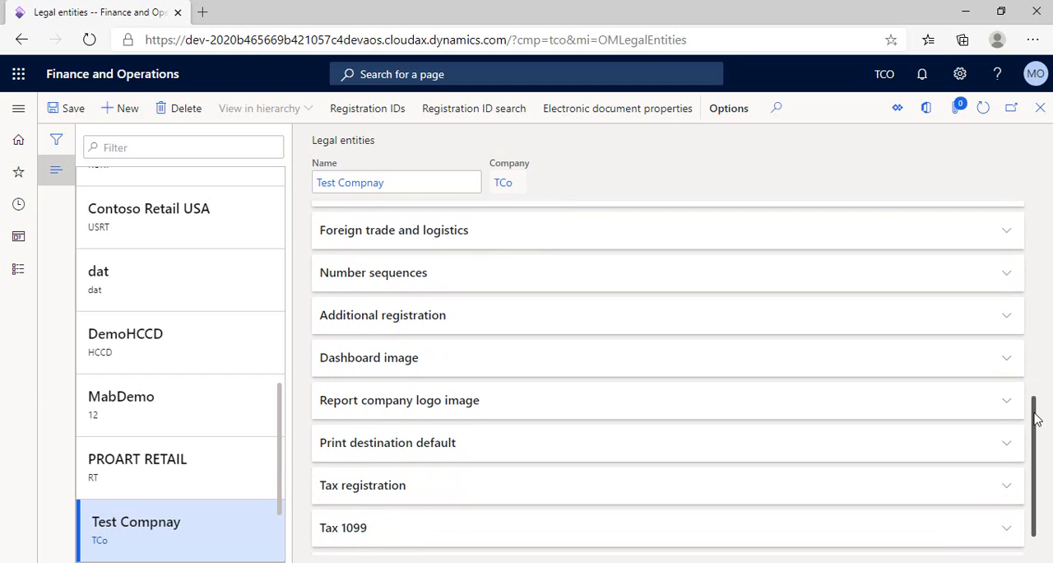
{"action": "scroll", "scroll_direction": "down", "scroll_amount": 3}
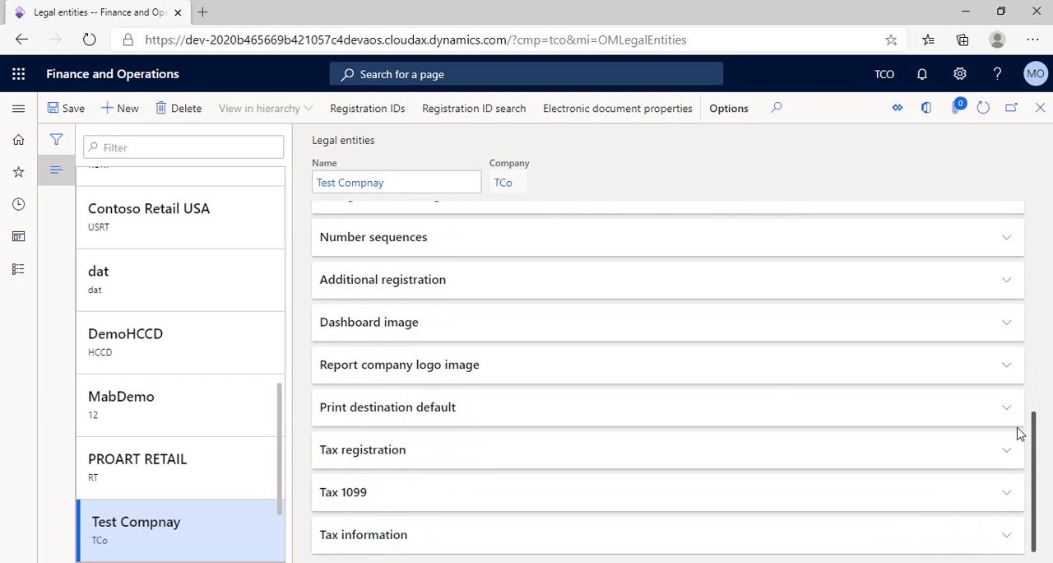
{"action": "mouse_move", "coordinate": [379, 416]}
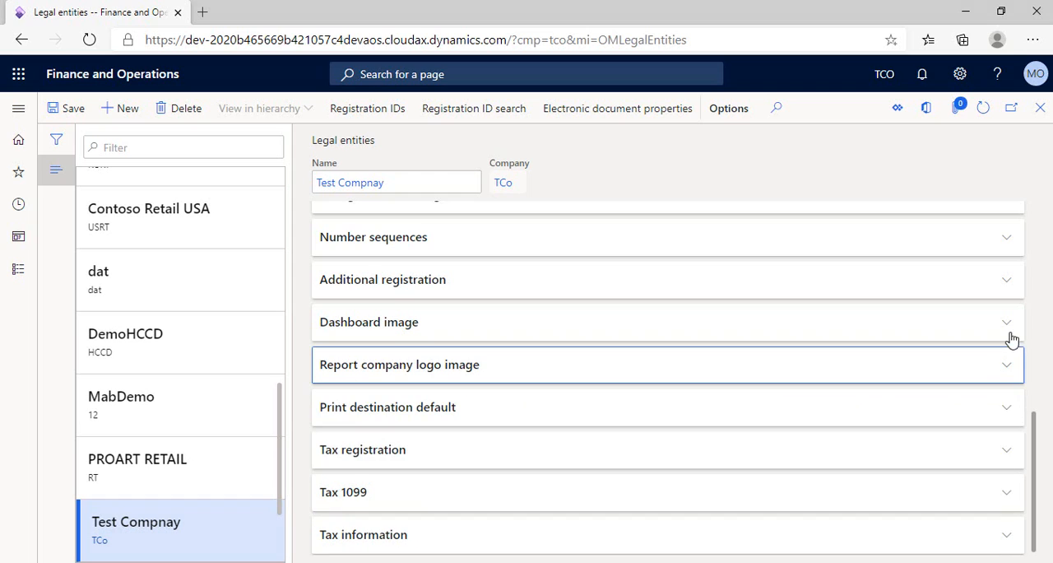
{"action": "left_click", "coordinate": [368, 322]}
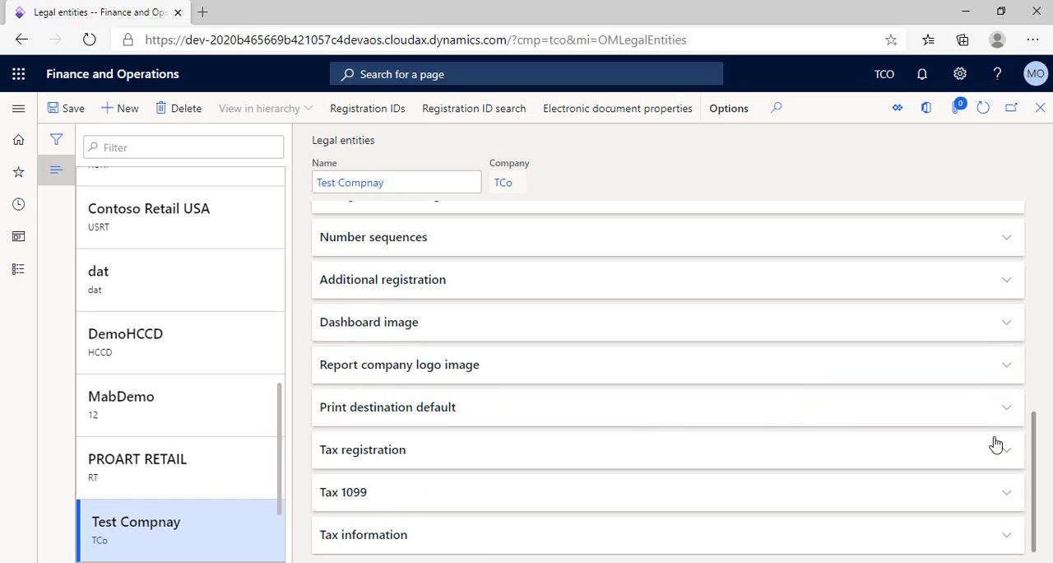
- Expand and collapse the empty Tax registration section
{"action": "left_click", "coordinate": [362, 449]}
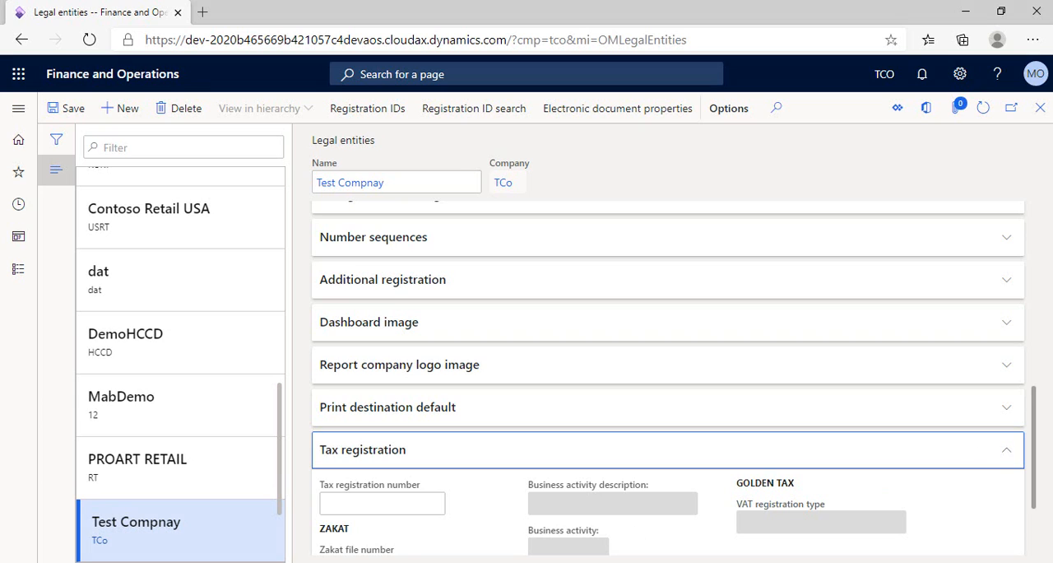
{"action": "left_click", "coordinate": [362, 449]}
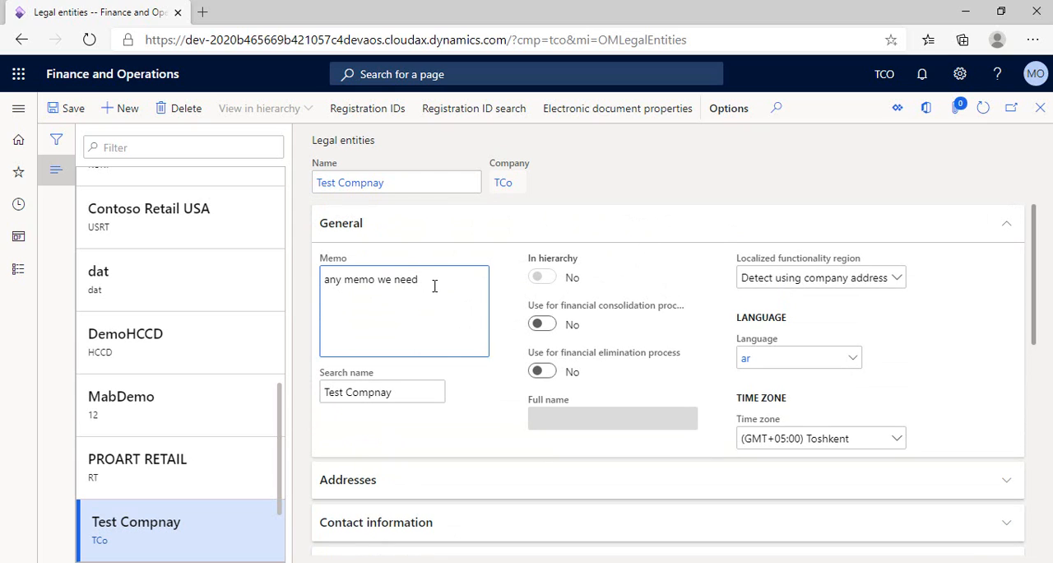
- Add the memo line 'Here !' below 'any memo we need'
{"action": "type", "text": "Here"}
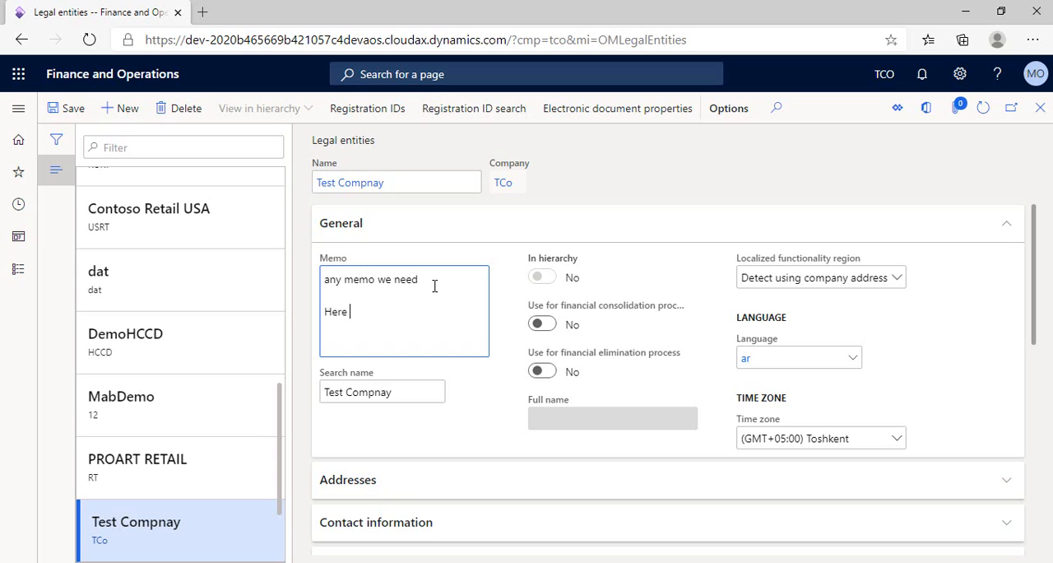
{"action": "type", "text": "!"}
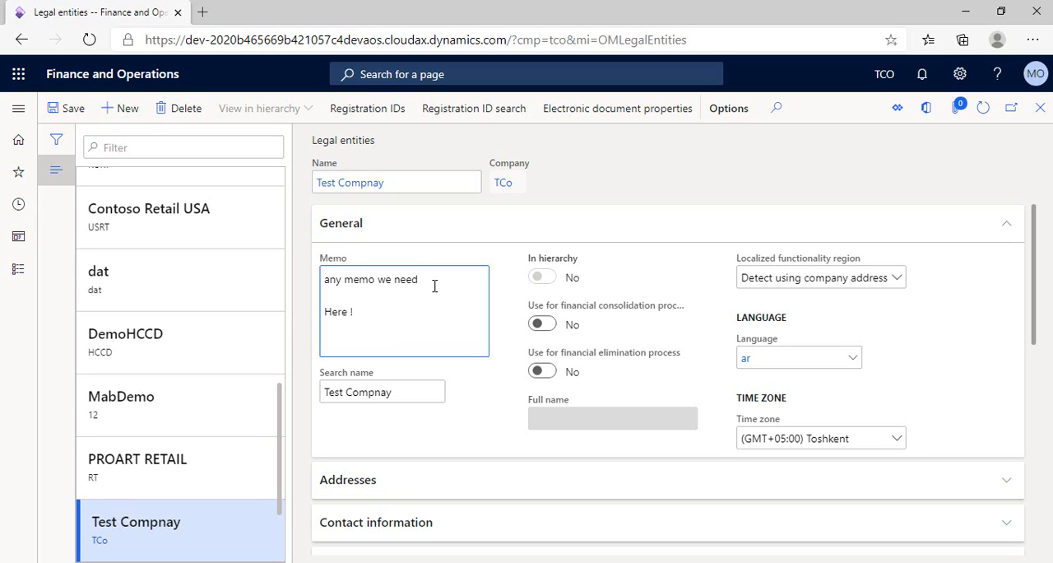
{"action": "mouse_move", "coordinate": [952, 158]}
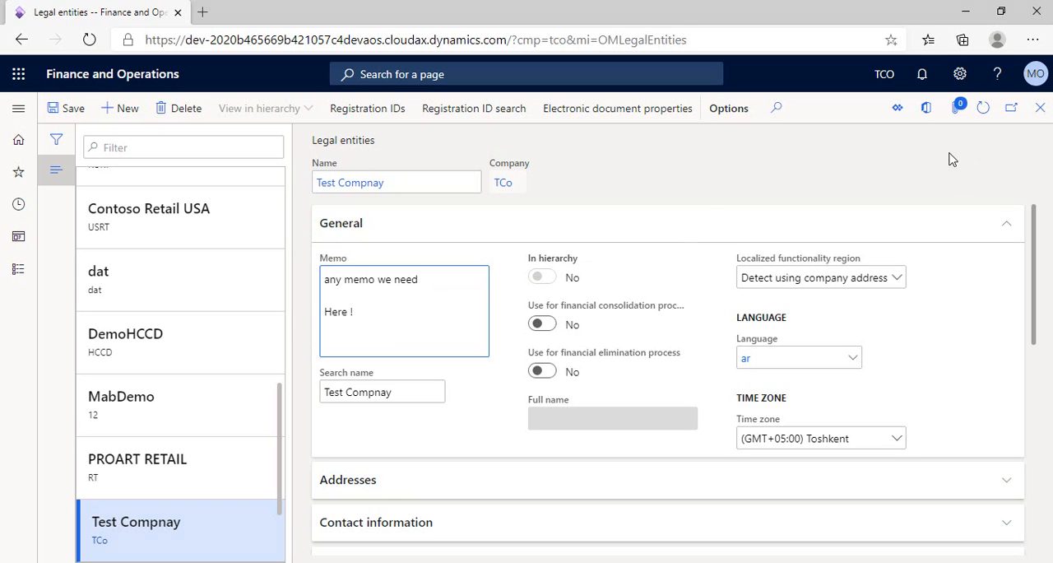
{"action": "mouse_move", "coordinate": [1003, 194]}
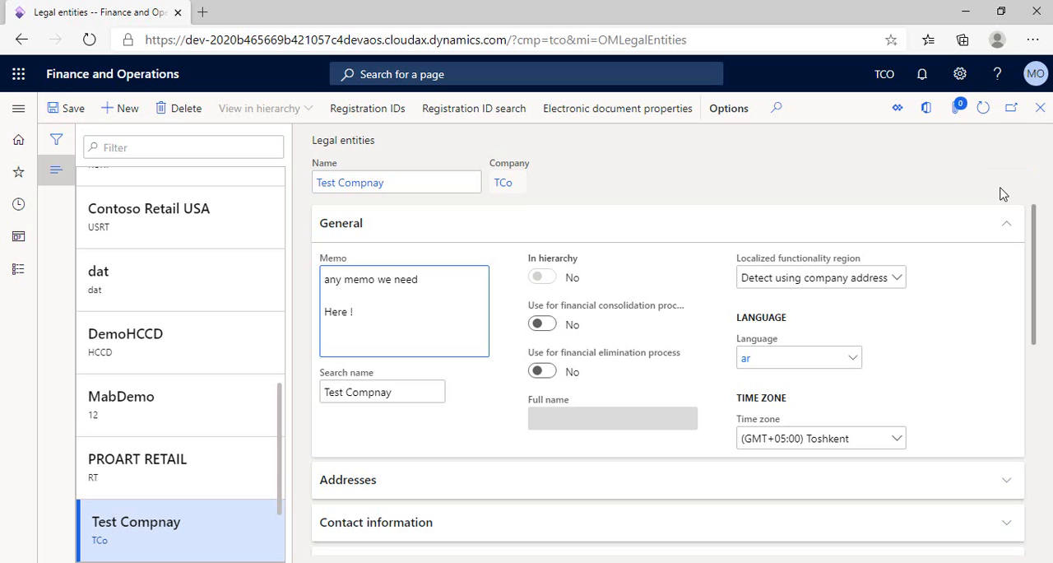